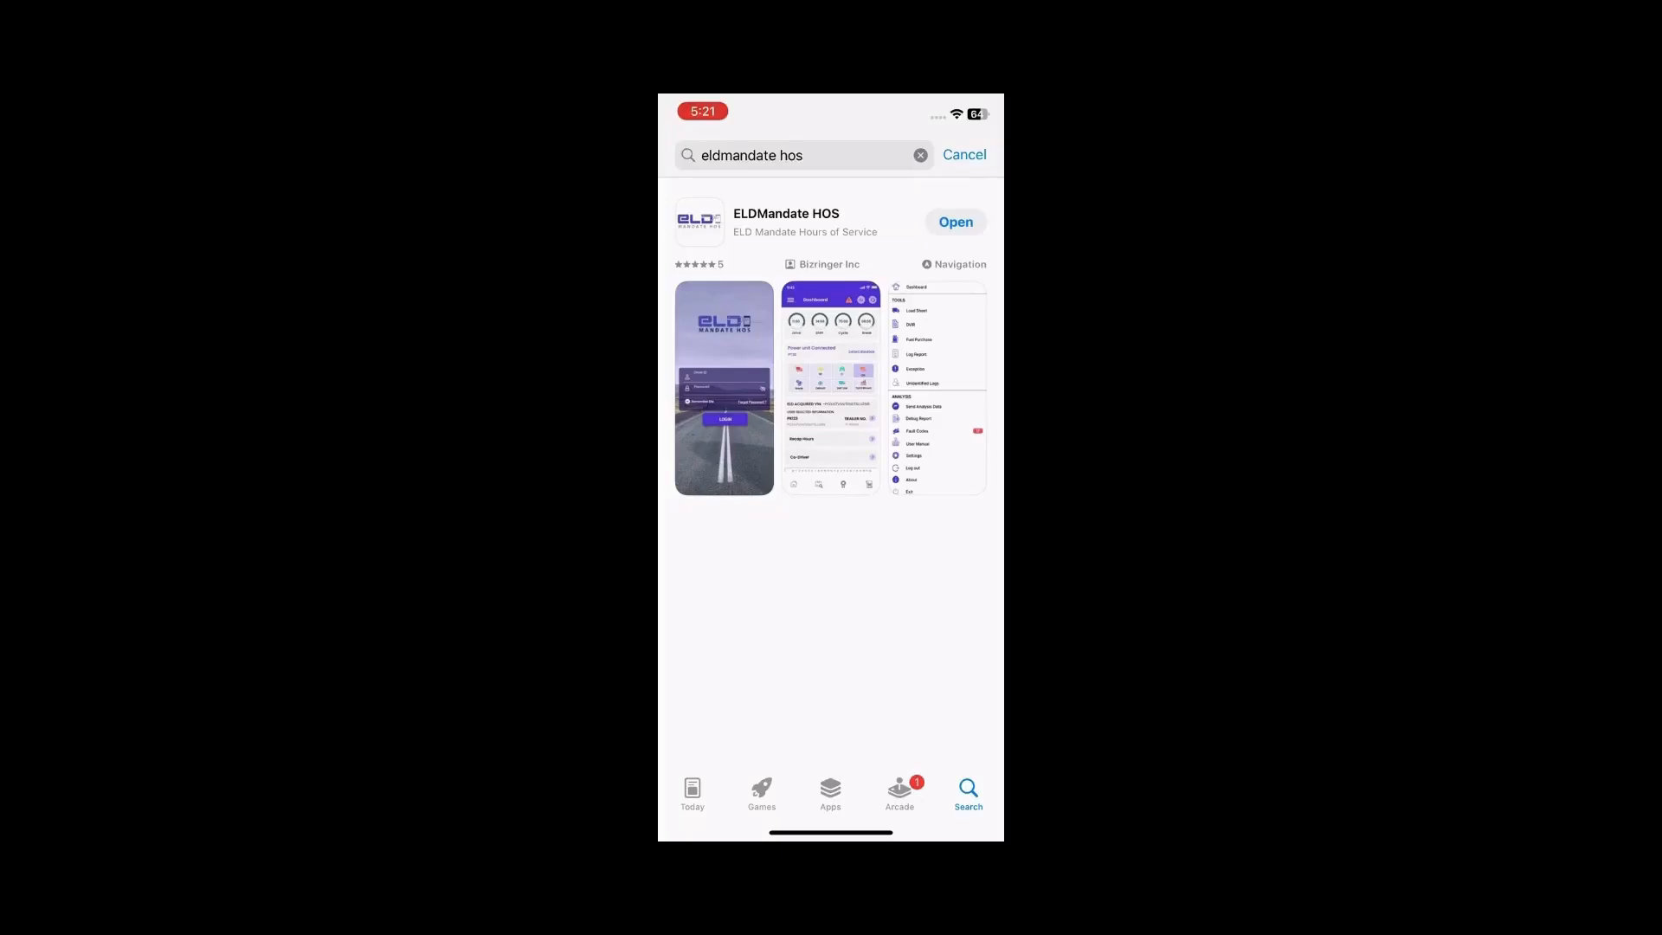
- Launch the installed ELD Mandate HOS app from the App Store search results
left_click(952, 221)
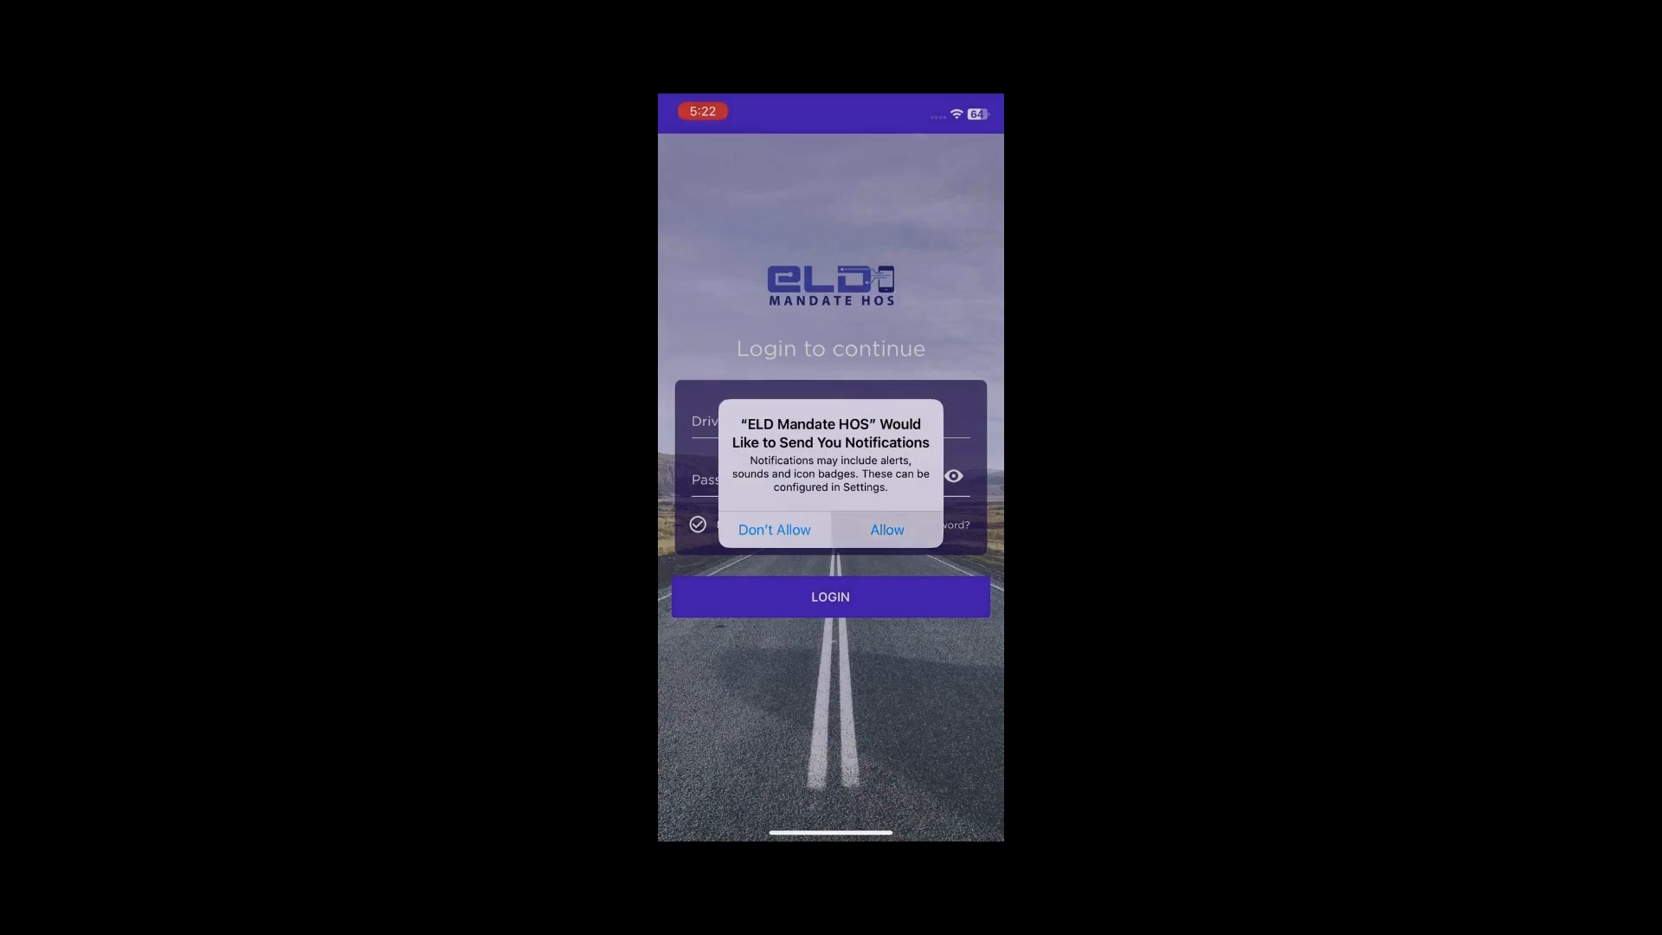
- Allow the notification request and log in with the driver ID and password
left_click(886, 530)
type("d")
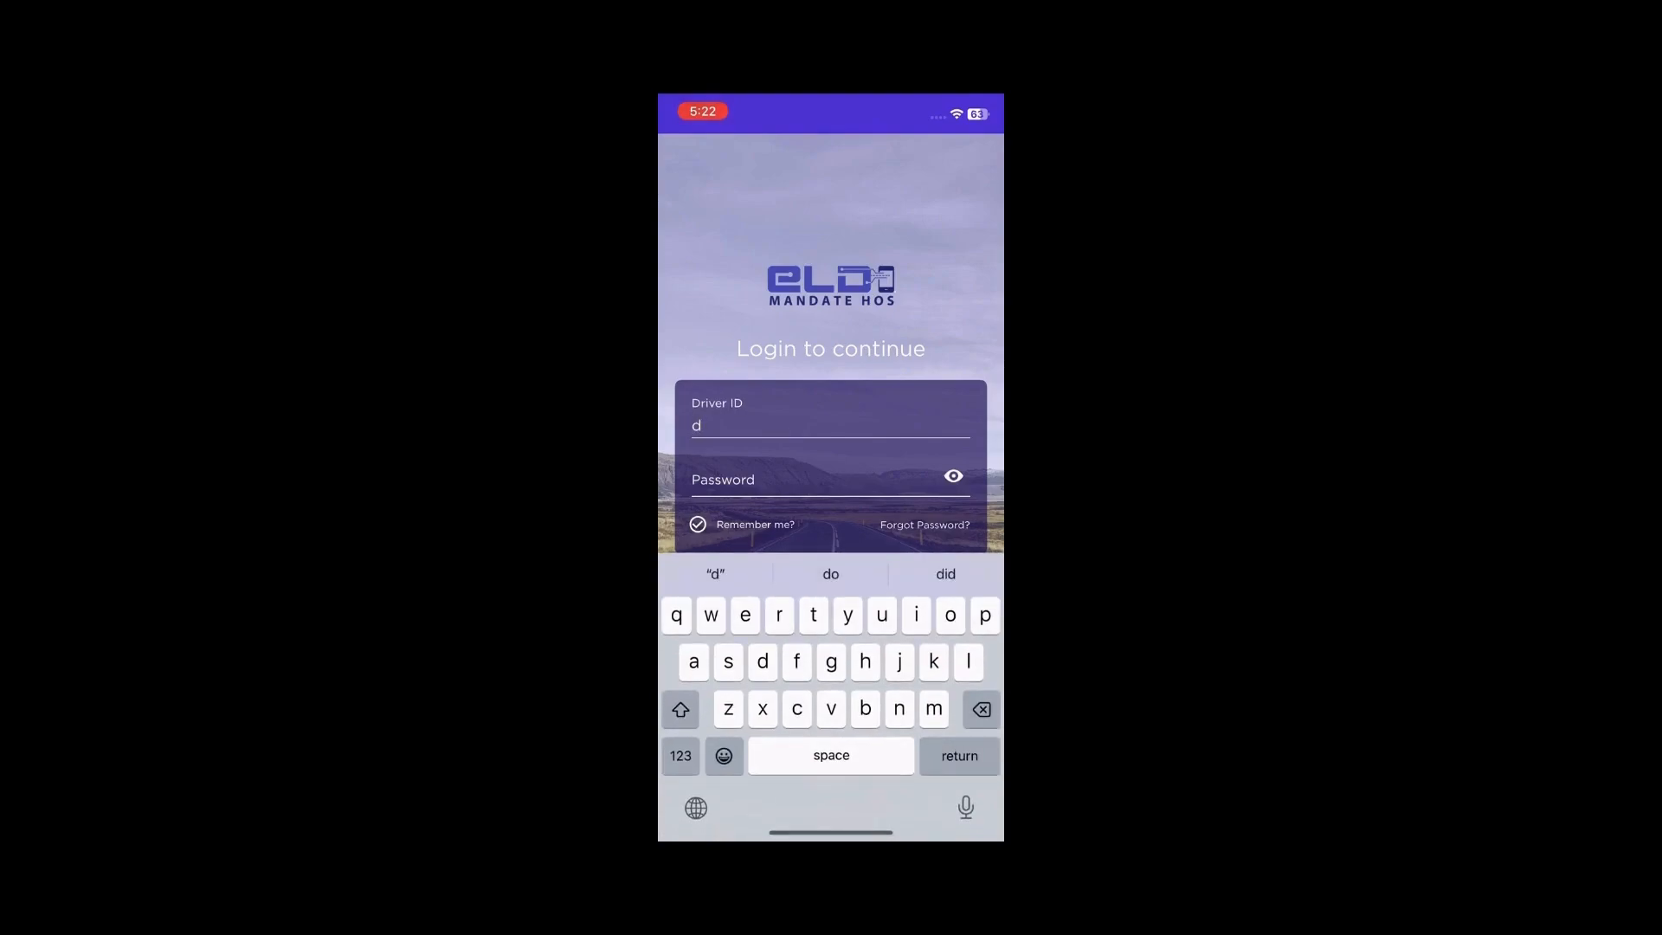
type("iya_prod")
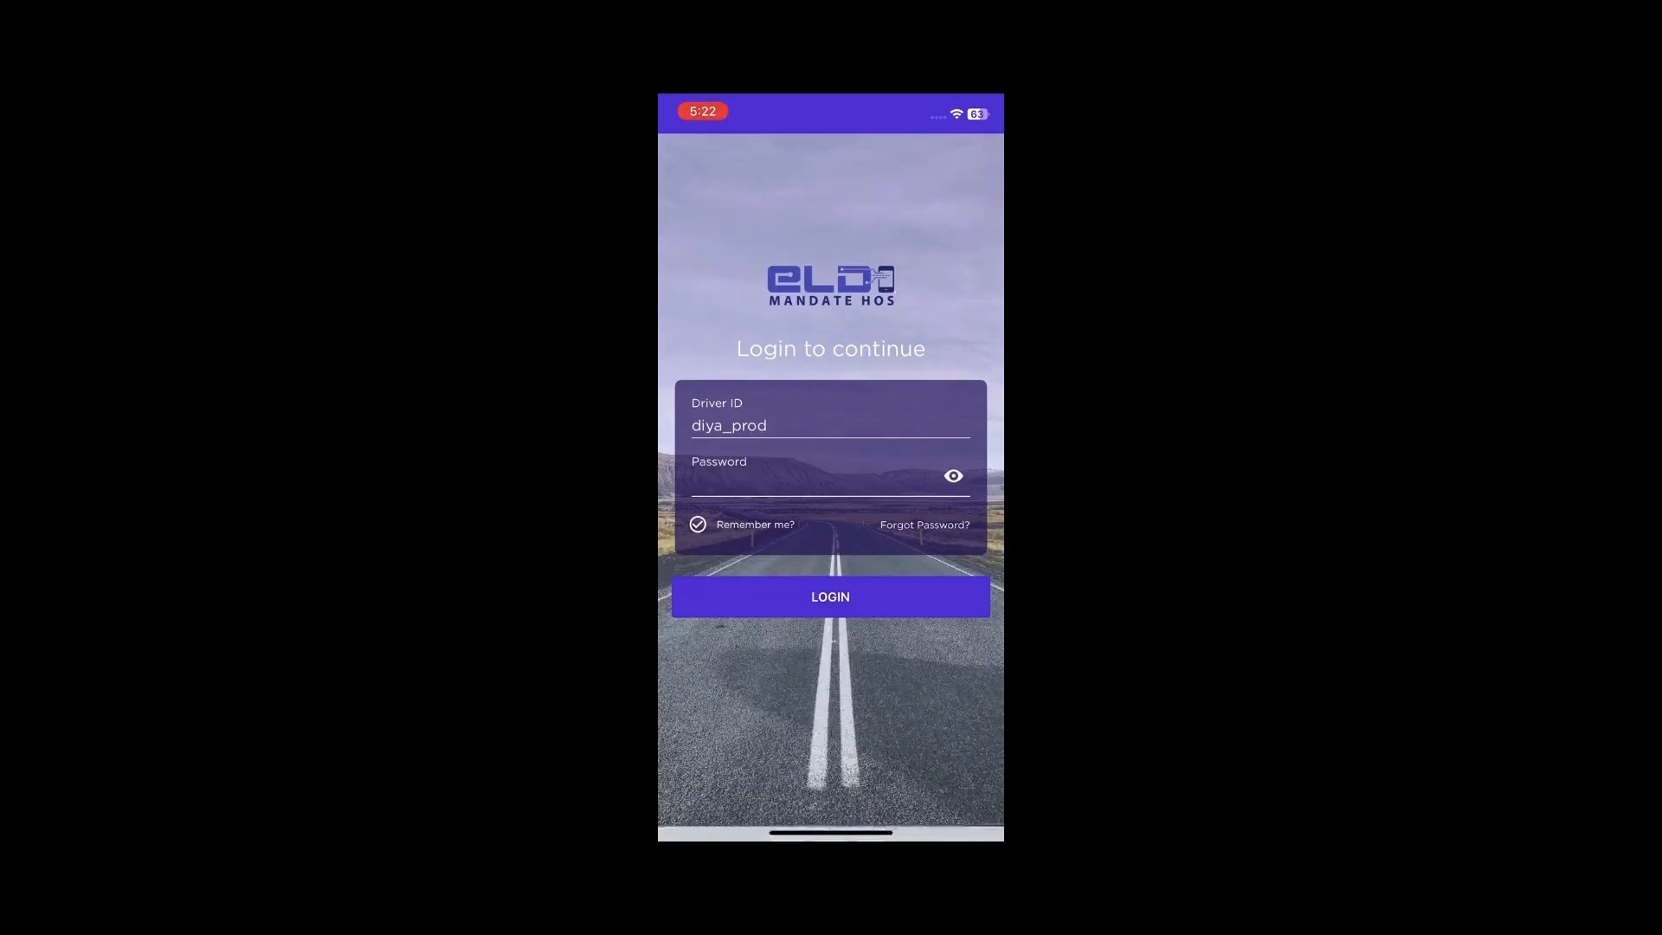
left_click(829, 596)
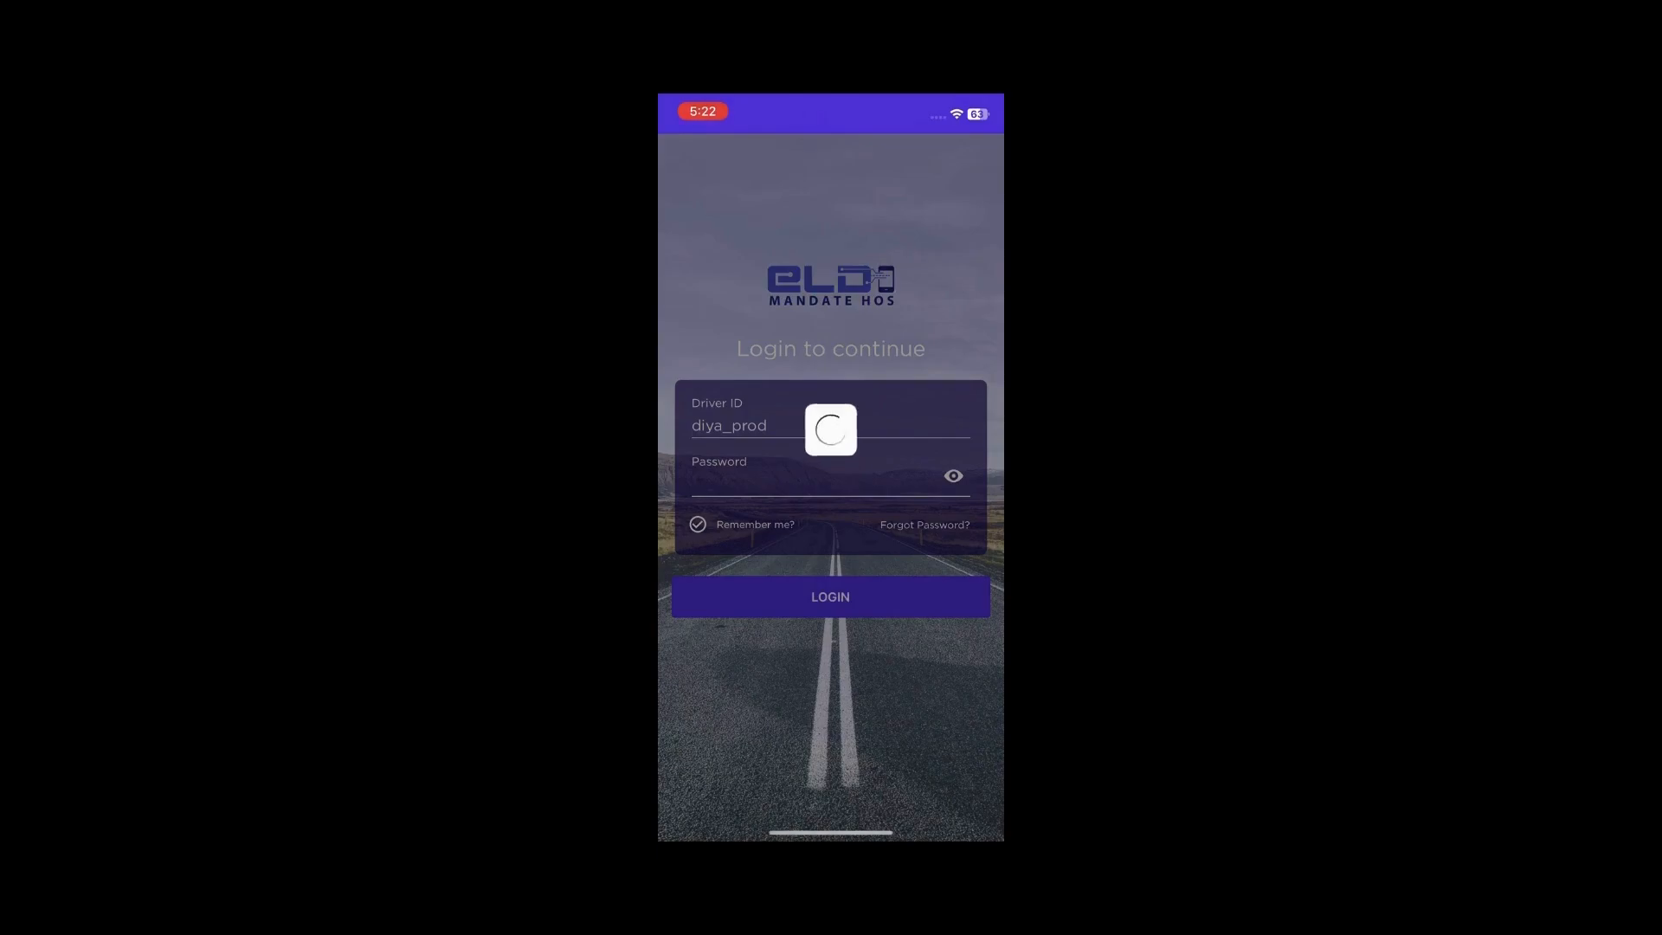
left_click(829, 596)
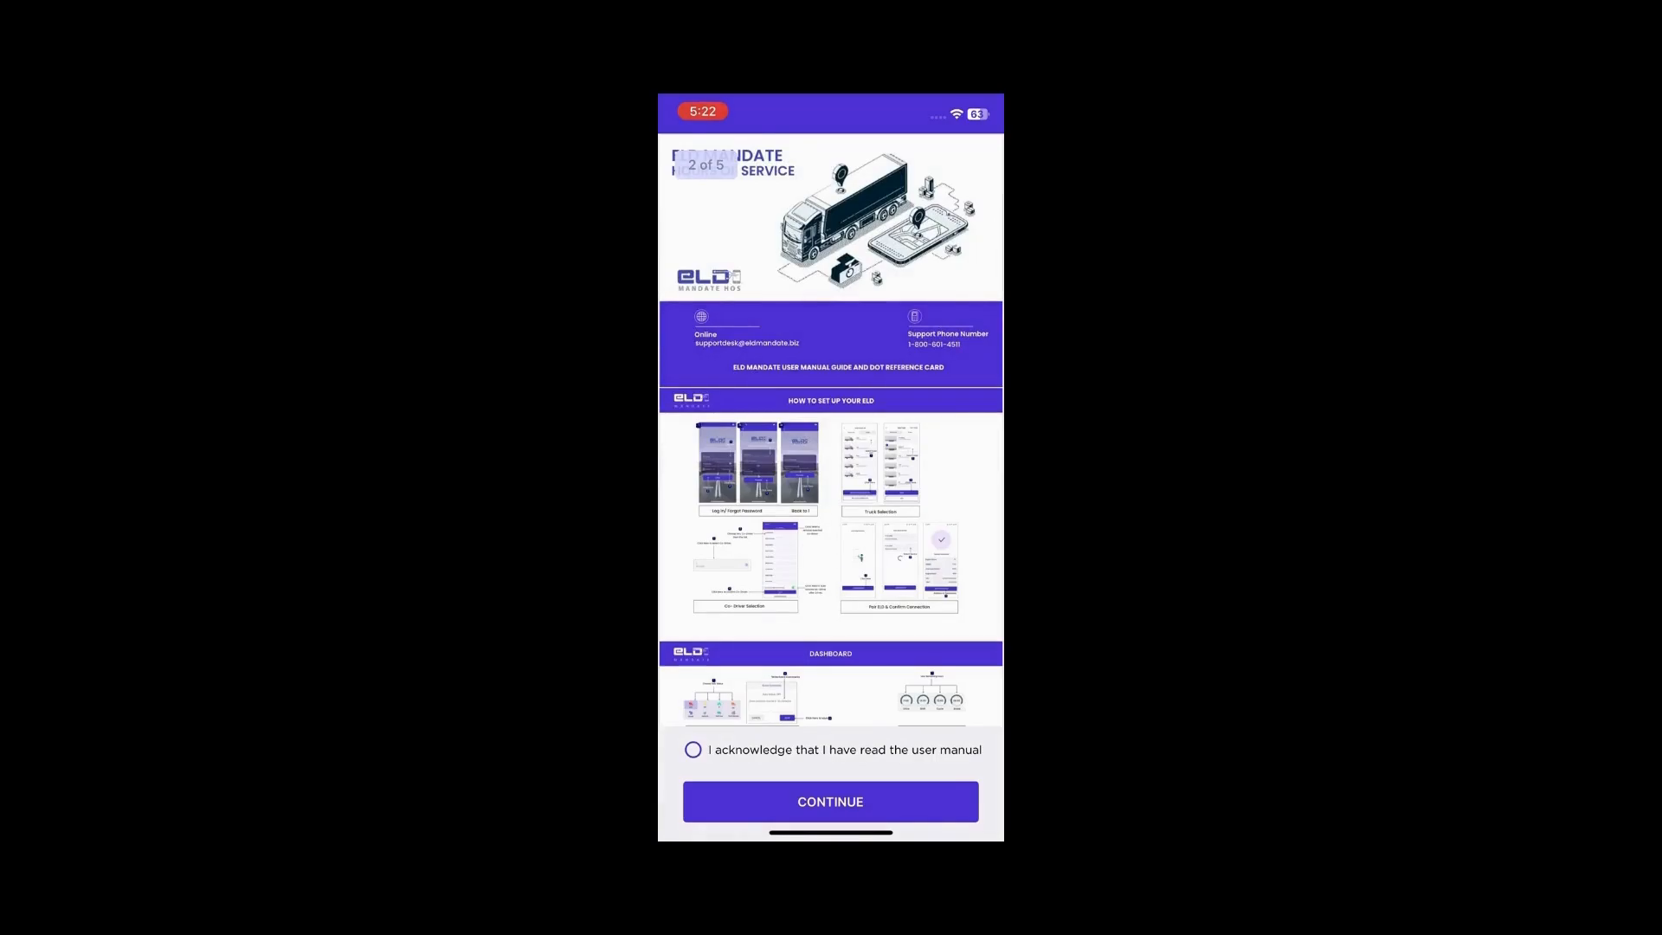
- Acknowledge having read the user manual and continue to power unit selection
left_click(693, 750)
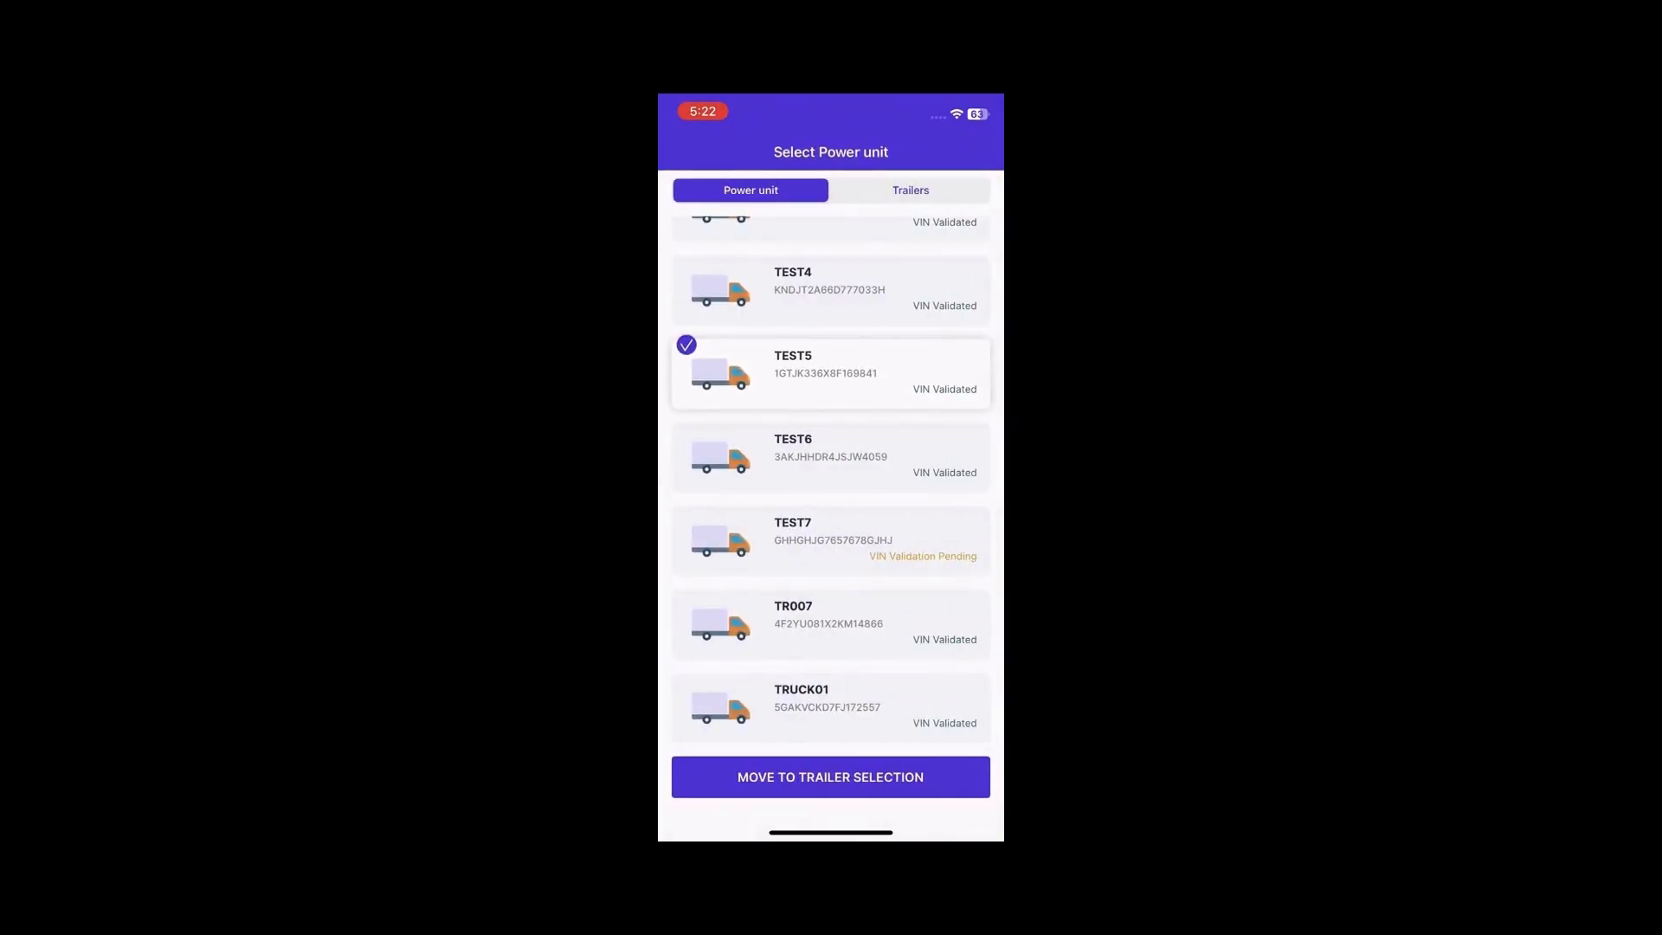
- Select trailer 4569 alongside power unit TEST5 and confirm the vehicle choice
left_click(830, 457)
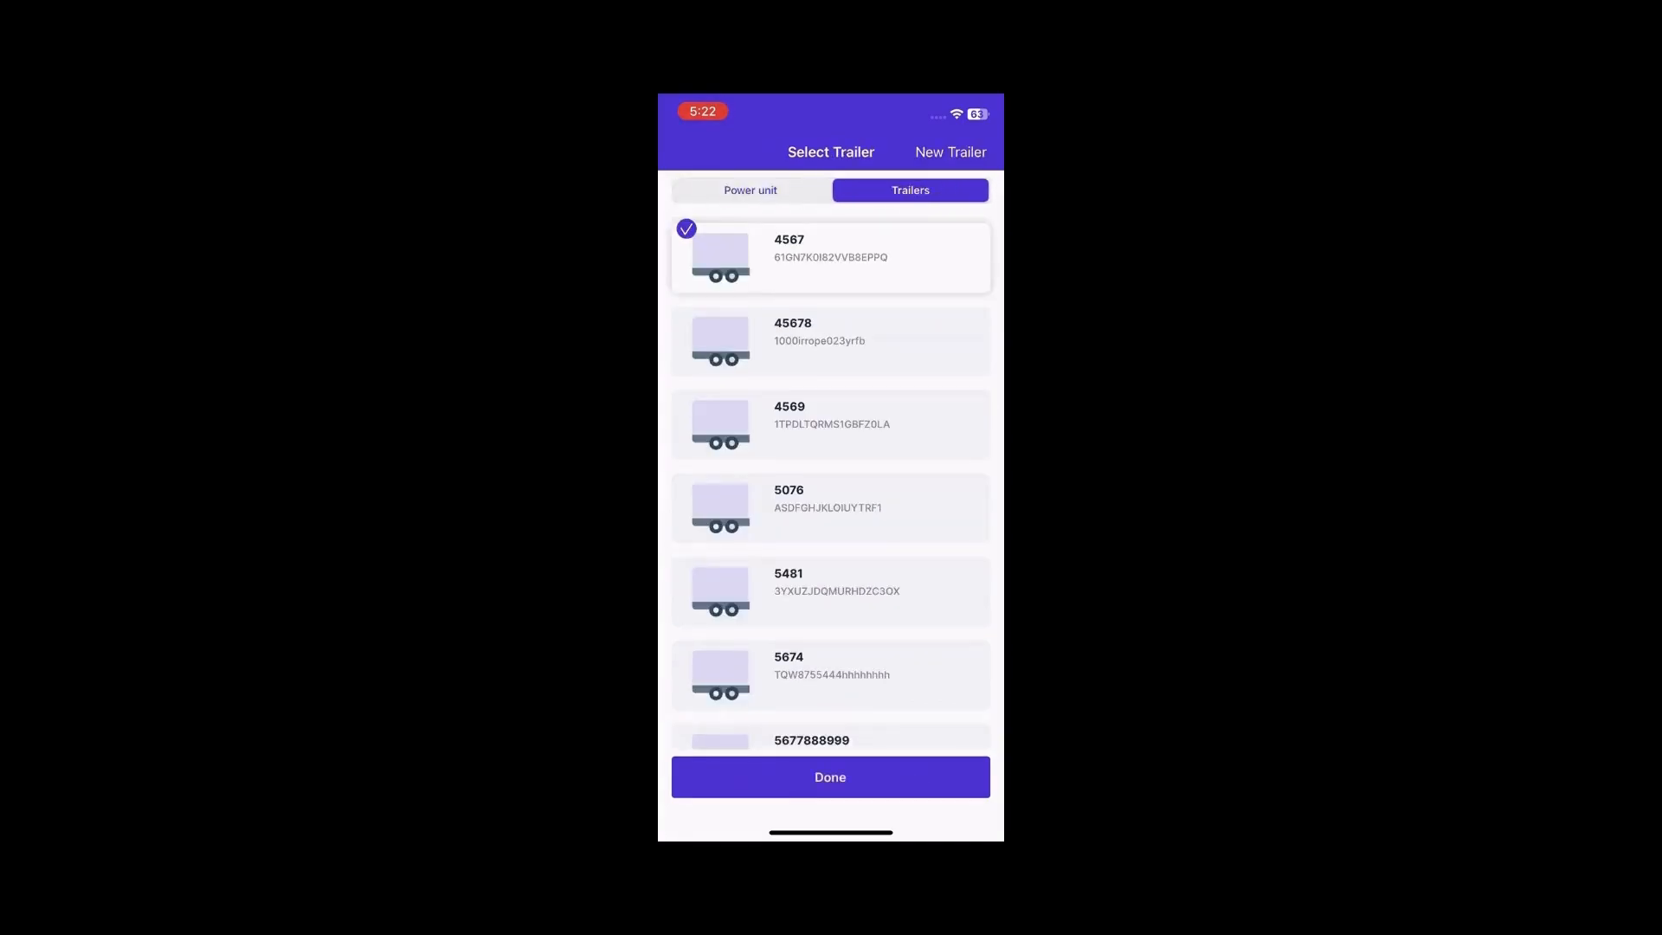
left_click(829, 422)
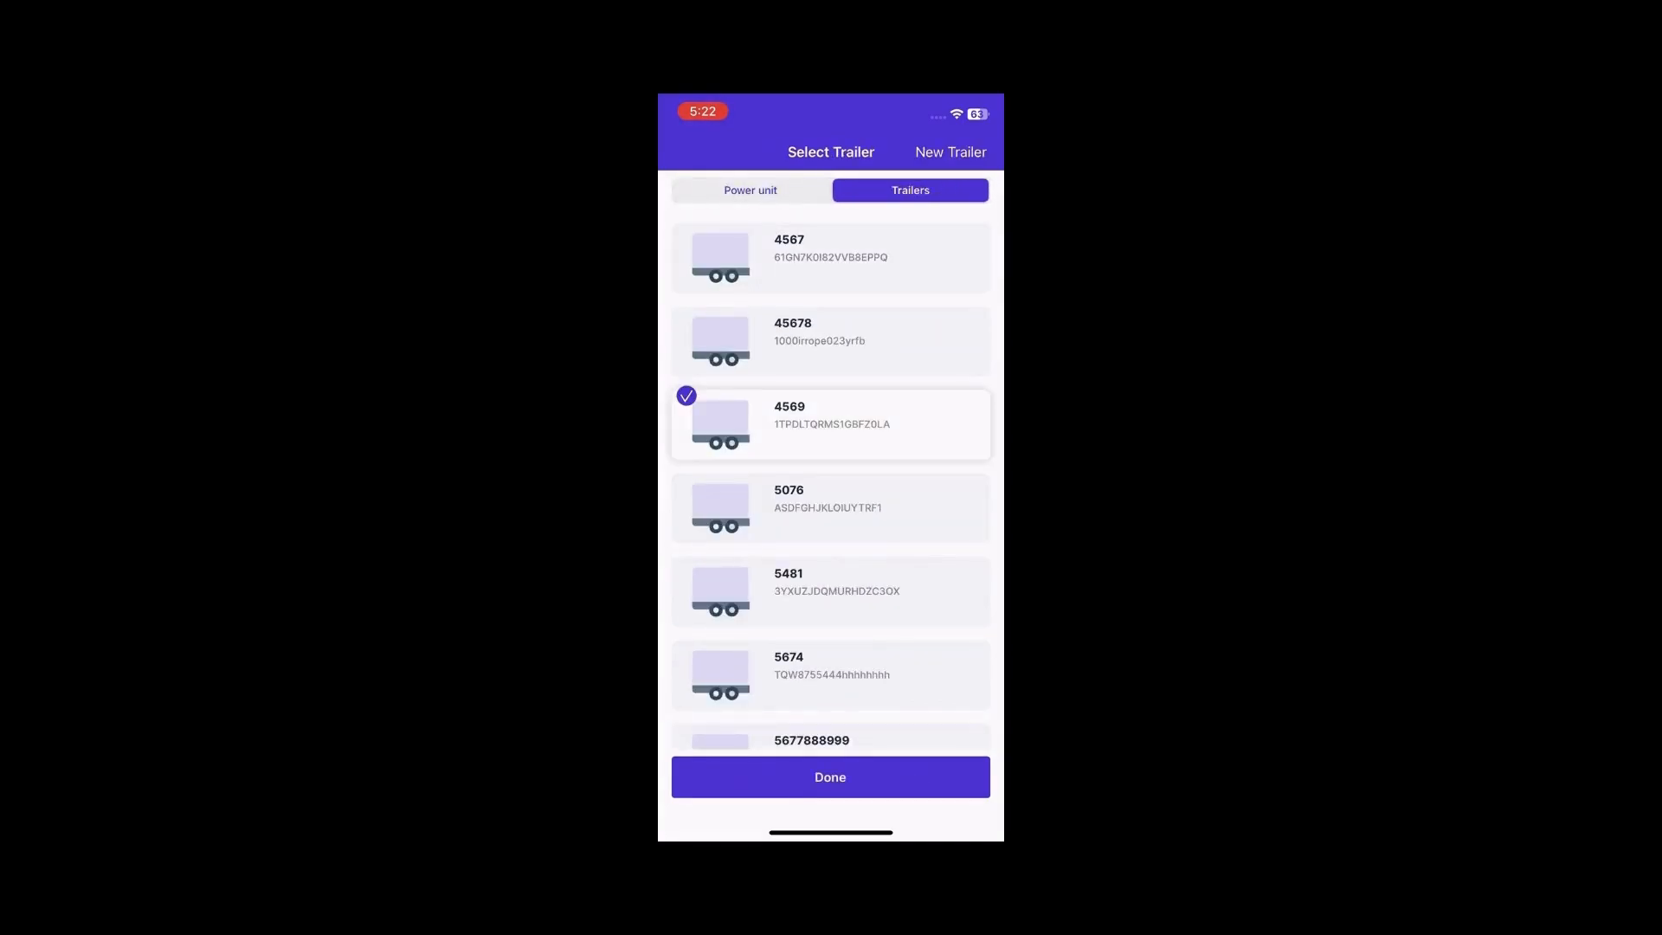
left_click(829, 775)
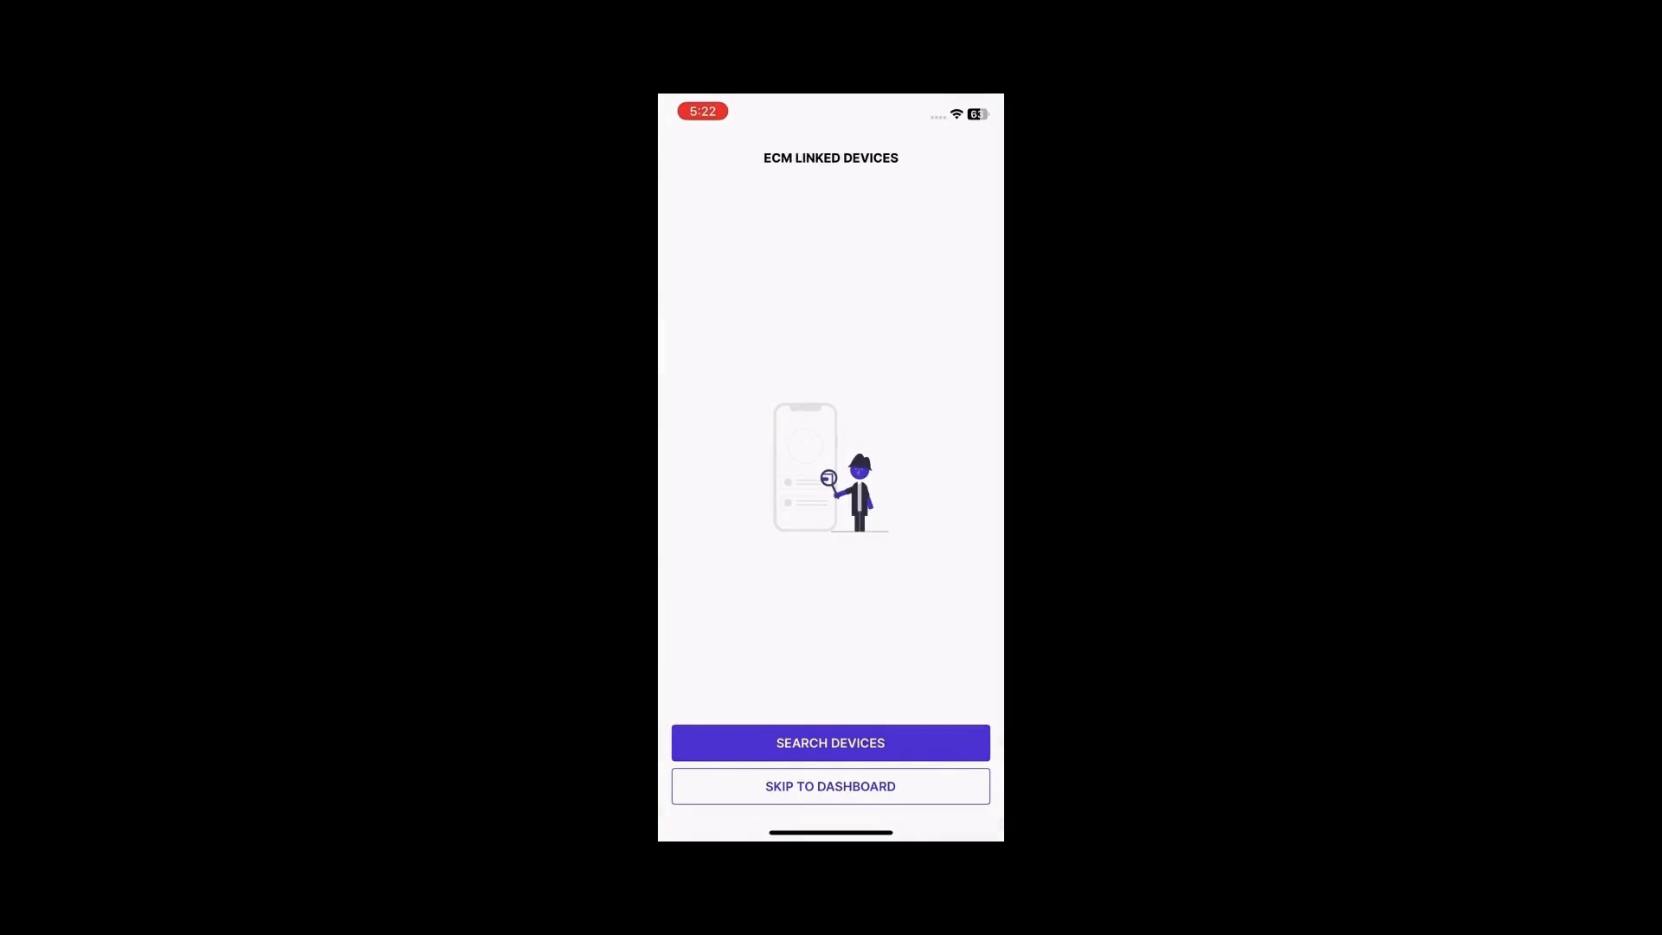
- Search for ELD devices and connect to a PT30, showing engine readings with a VIN mismatch warning
left_click(829, 742)
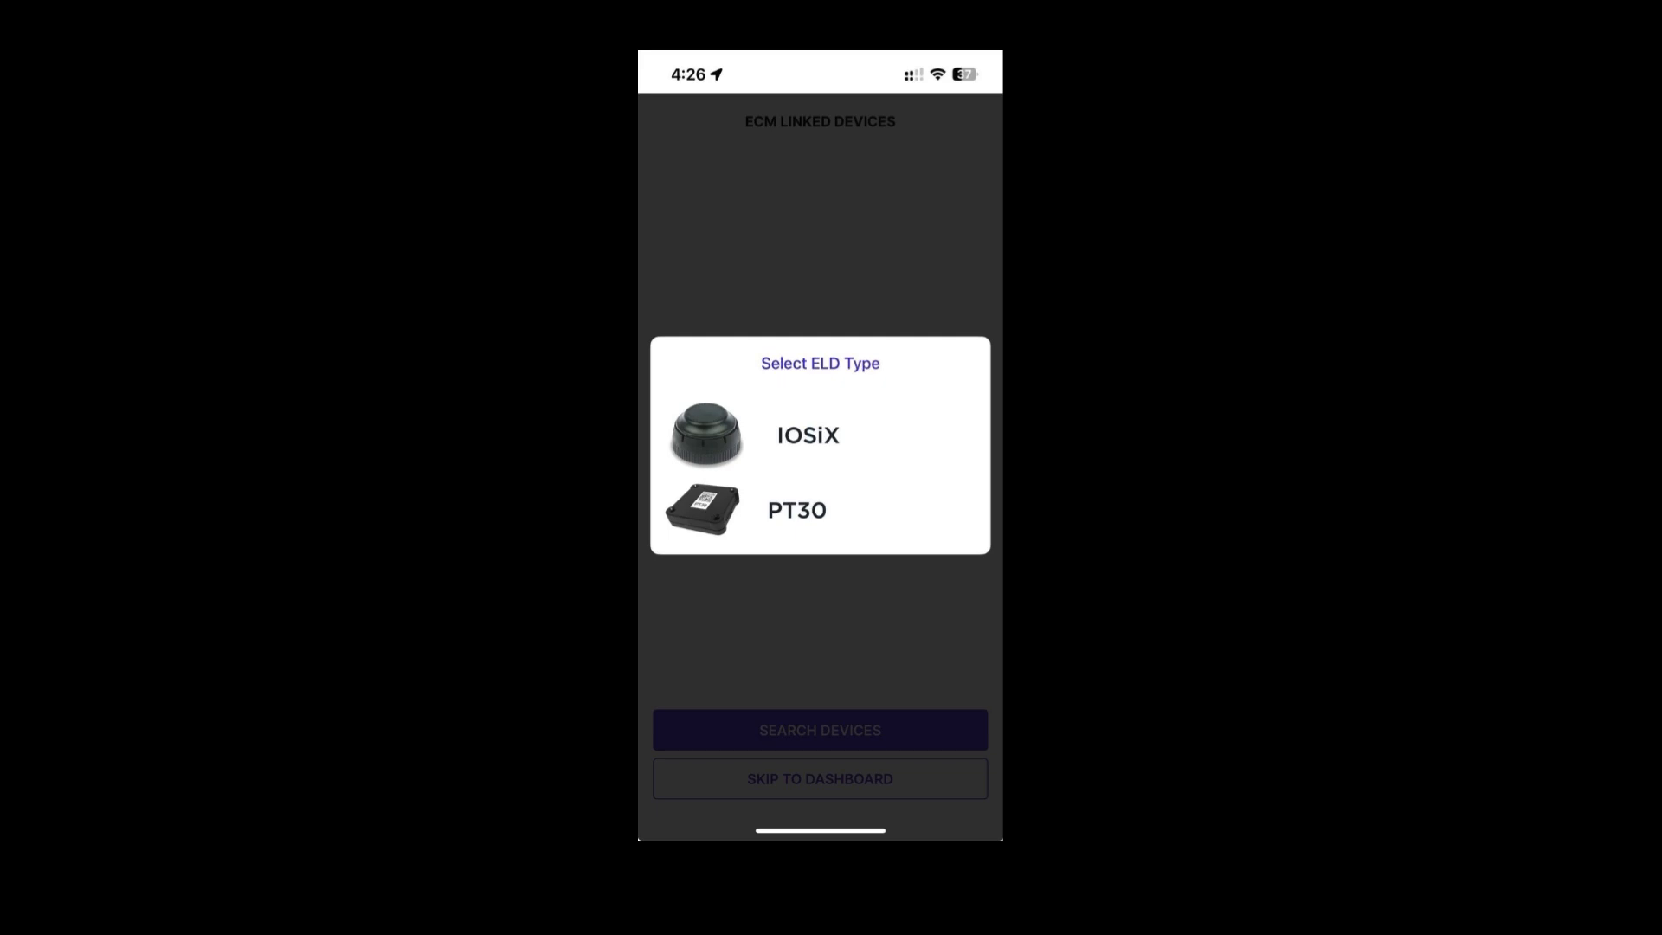
left_click(796, 509)
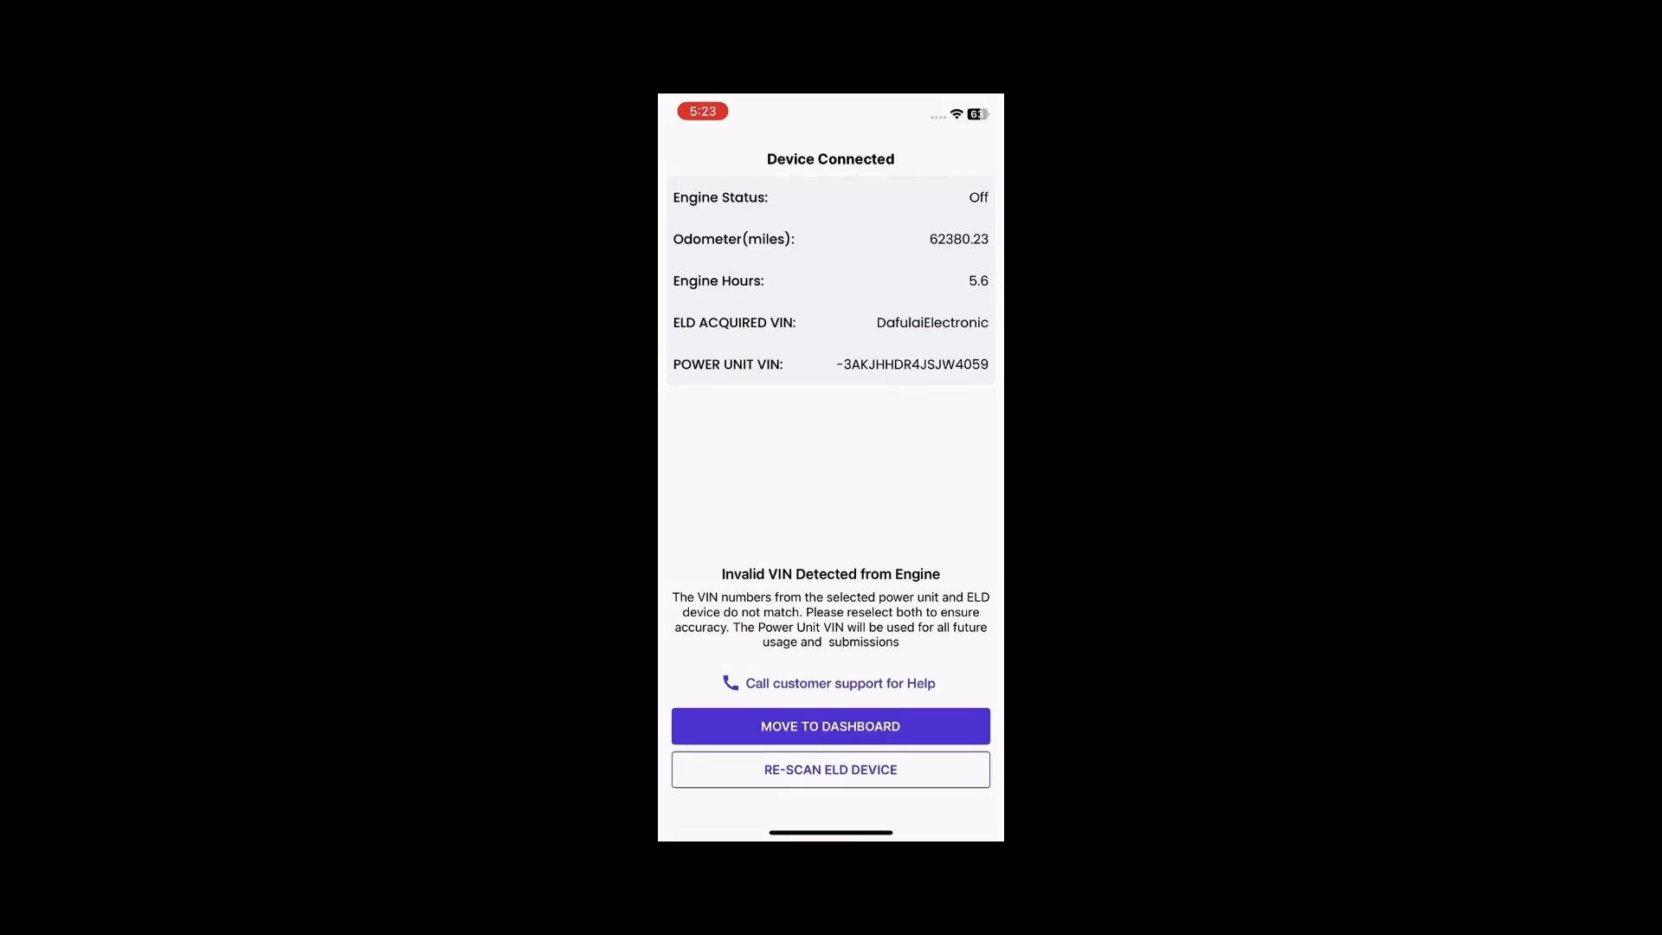
- Continue to the dashboard despite the VIN mismatch, showing the PT30 power unit connected
left_click(829, 725)
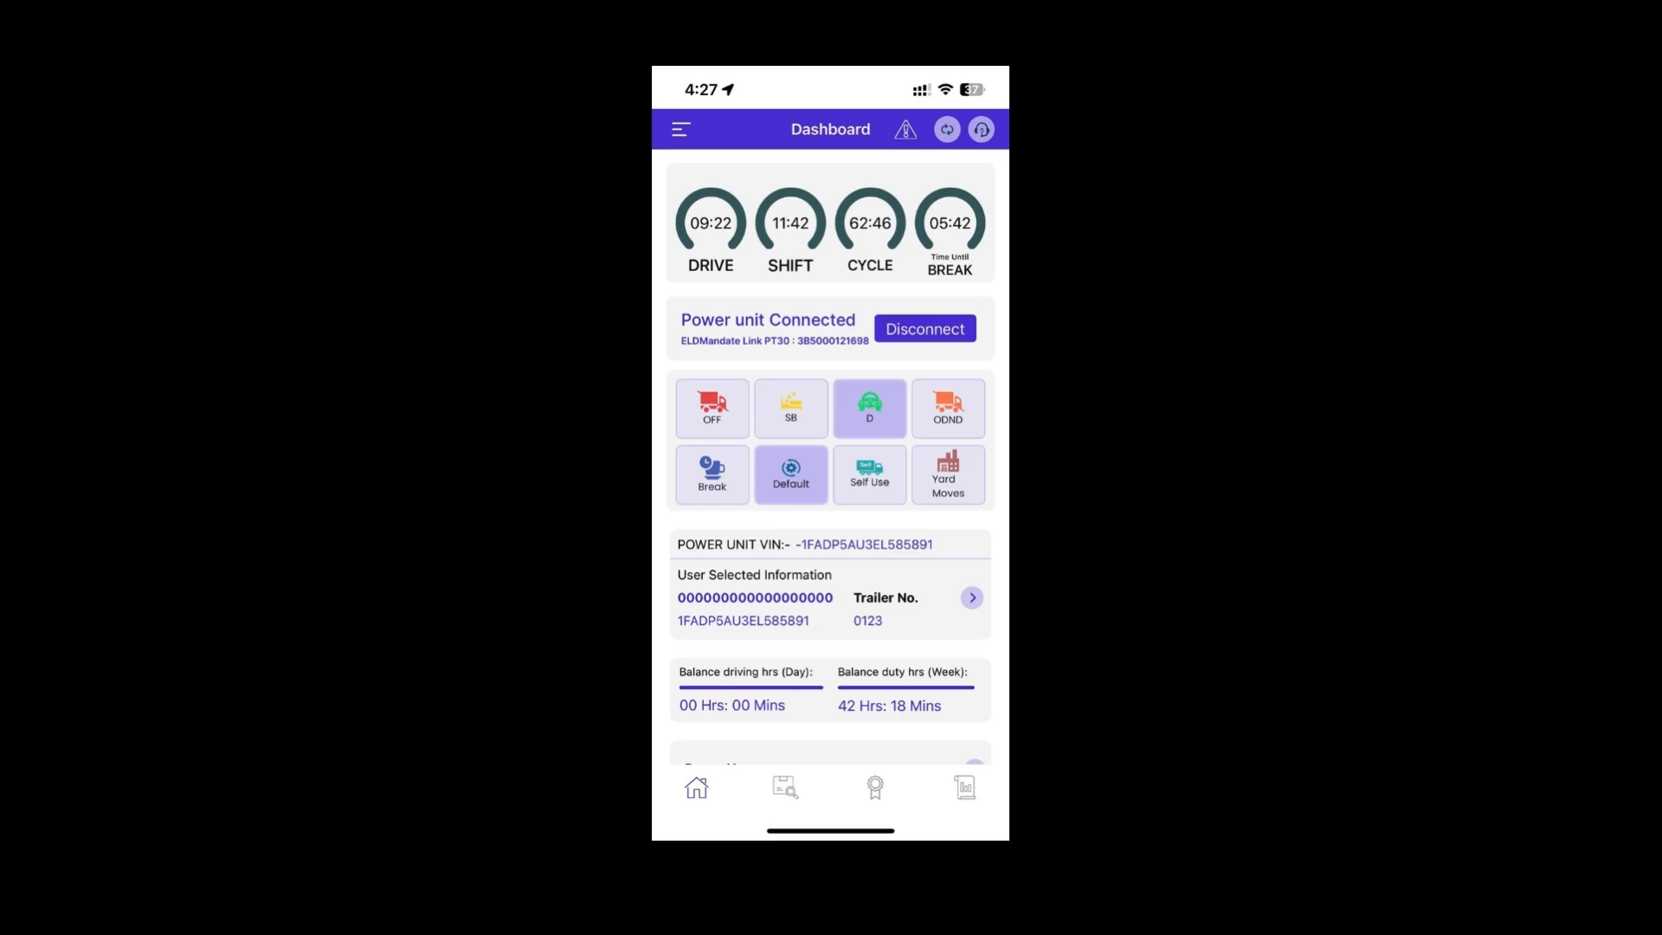
- Disconnect the PT30 power unit and start reconnecting it from the dashboard
left_click(922, 329)
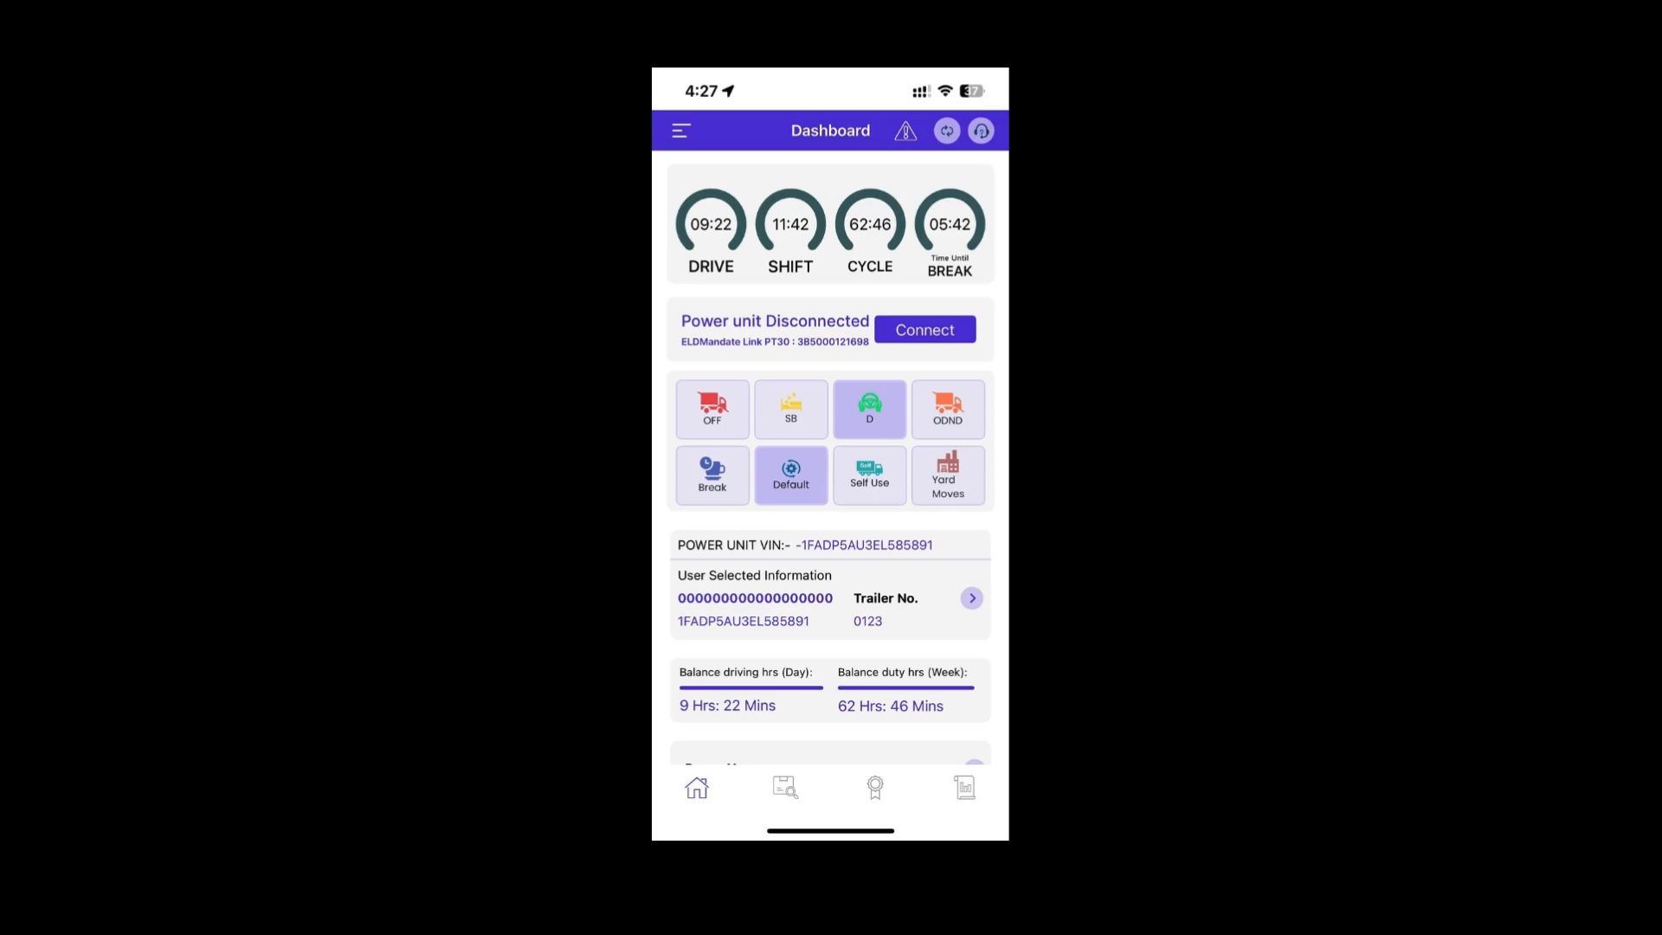
left_click(923, 329)
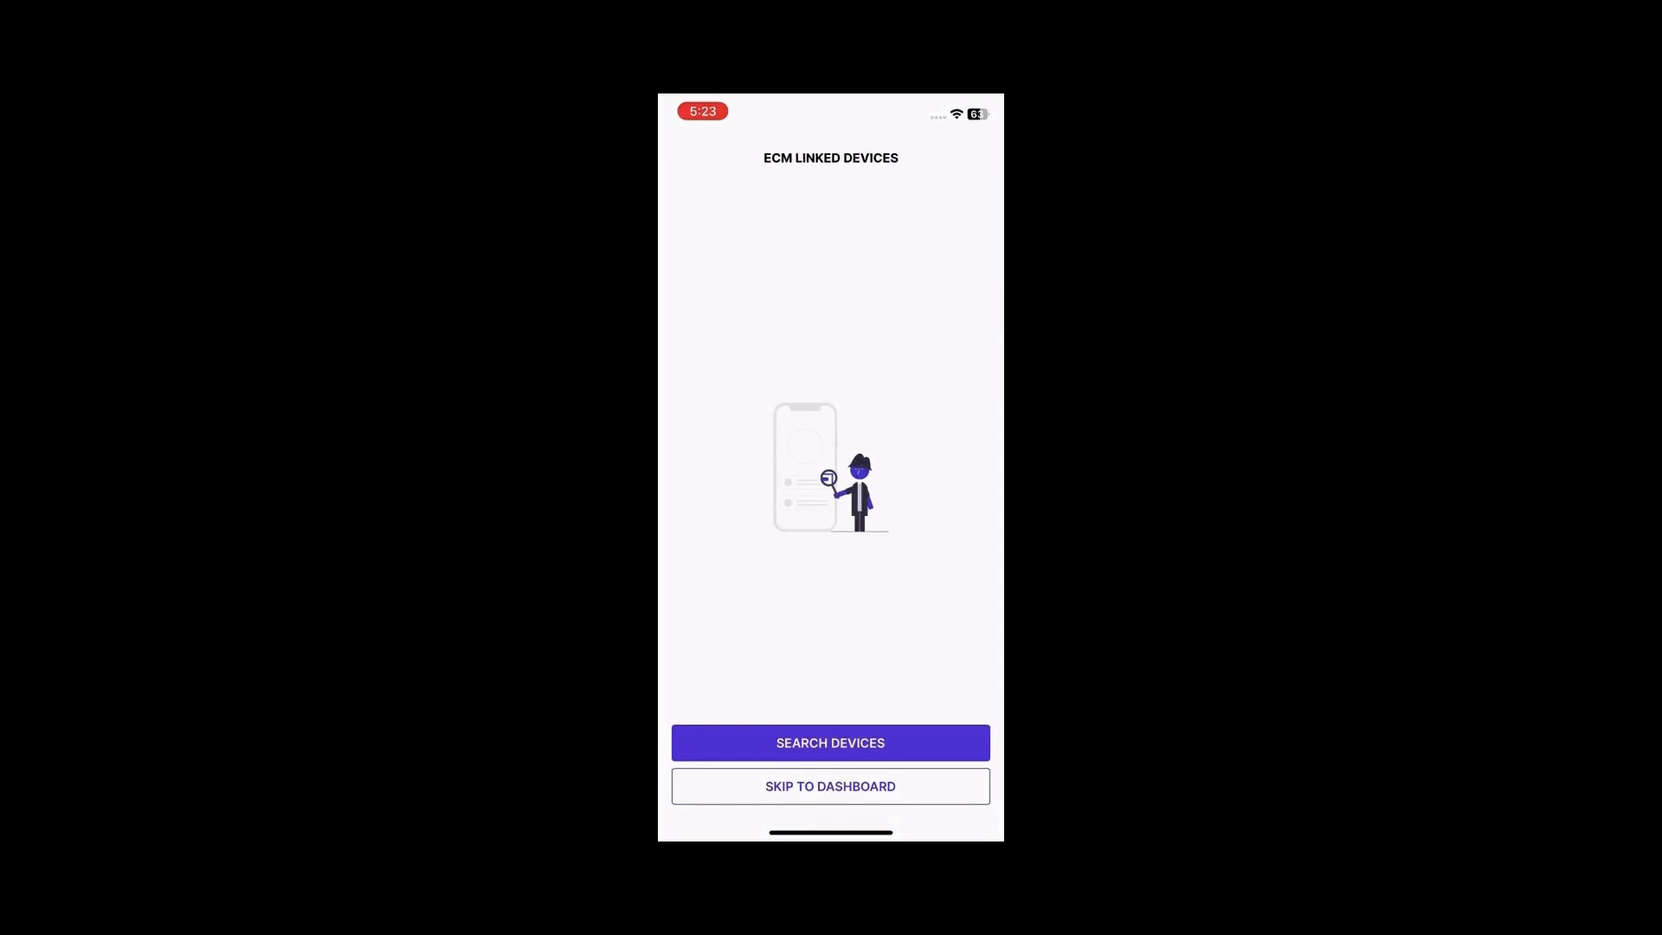
- Search devices again, reconnect to the PT30 ELD and act on the Device Connected screen
left_click(829, 743)
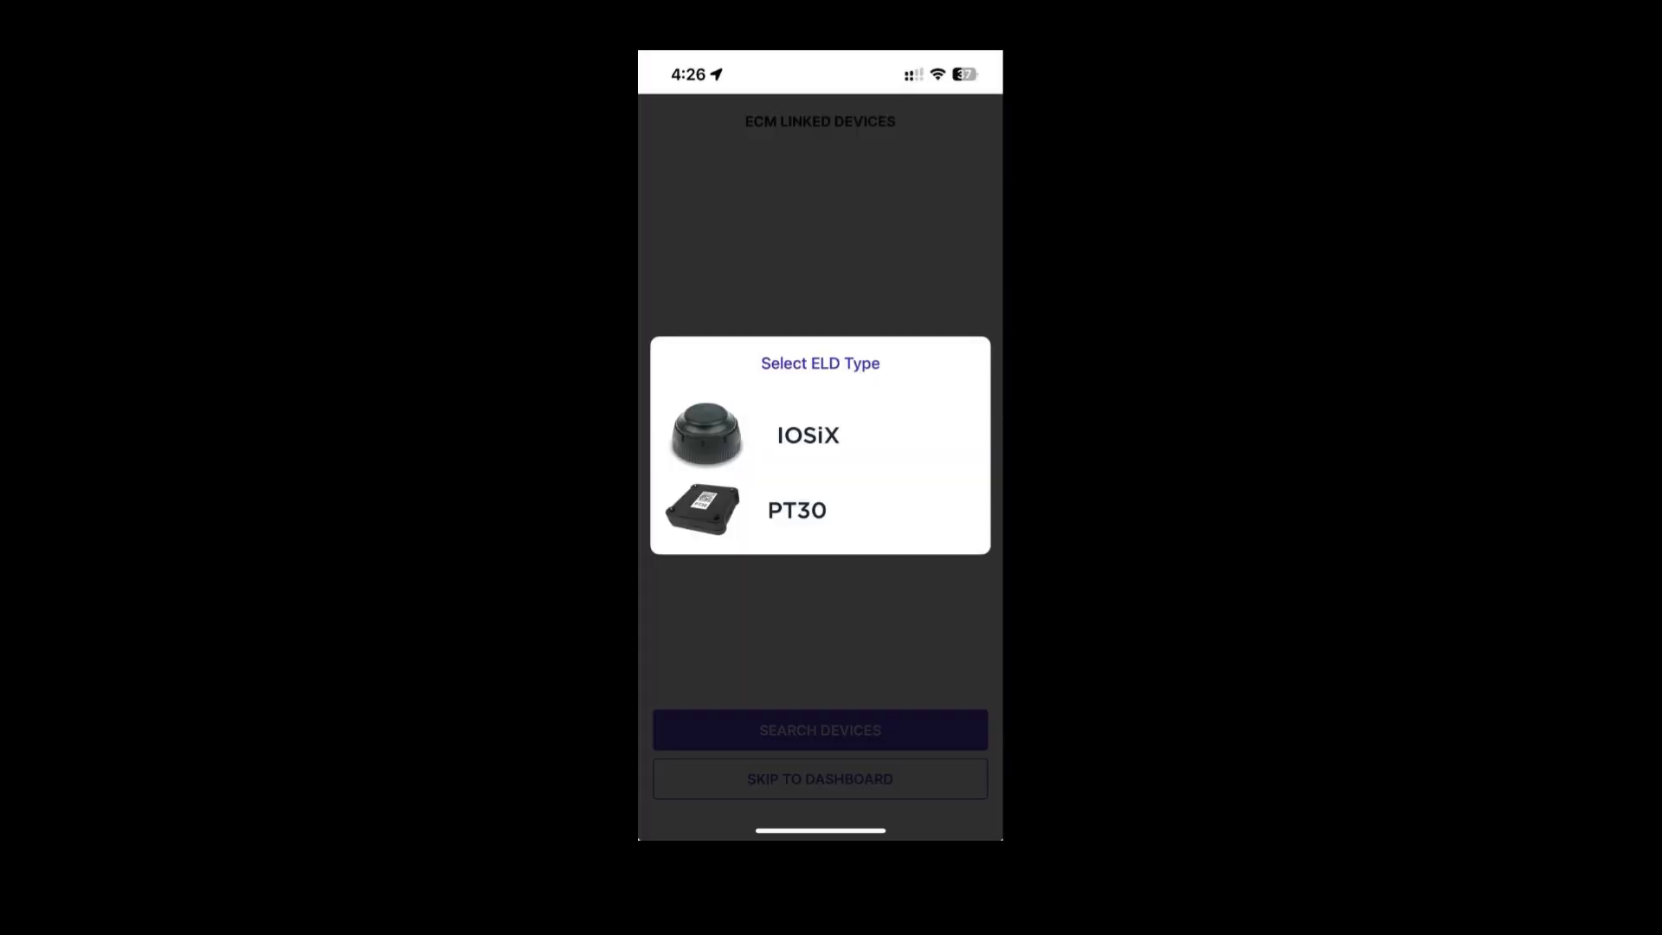
left_click(796, 509)
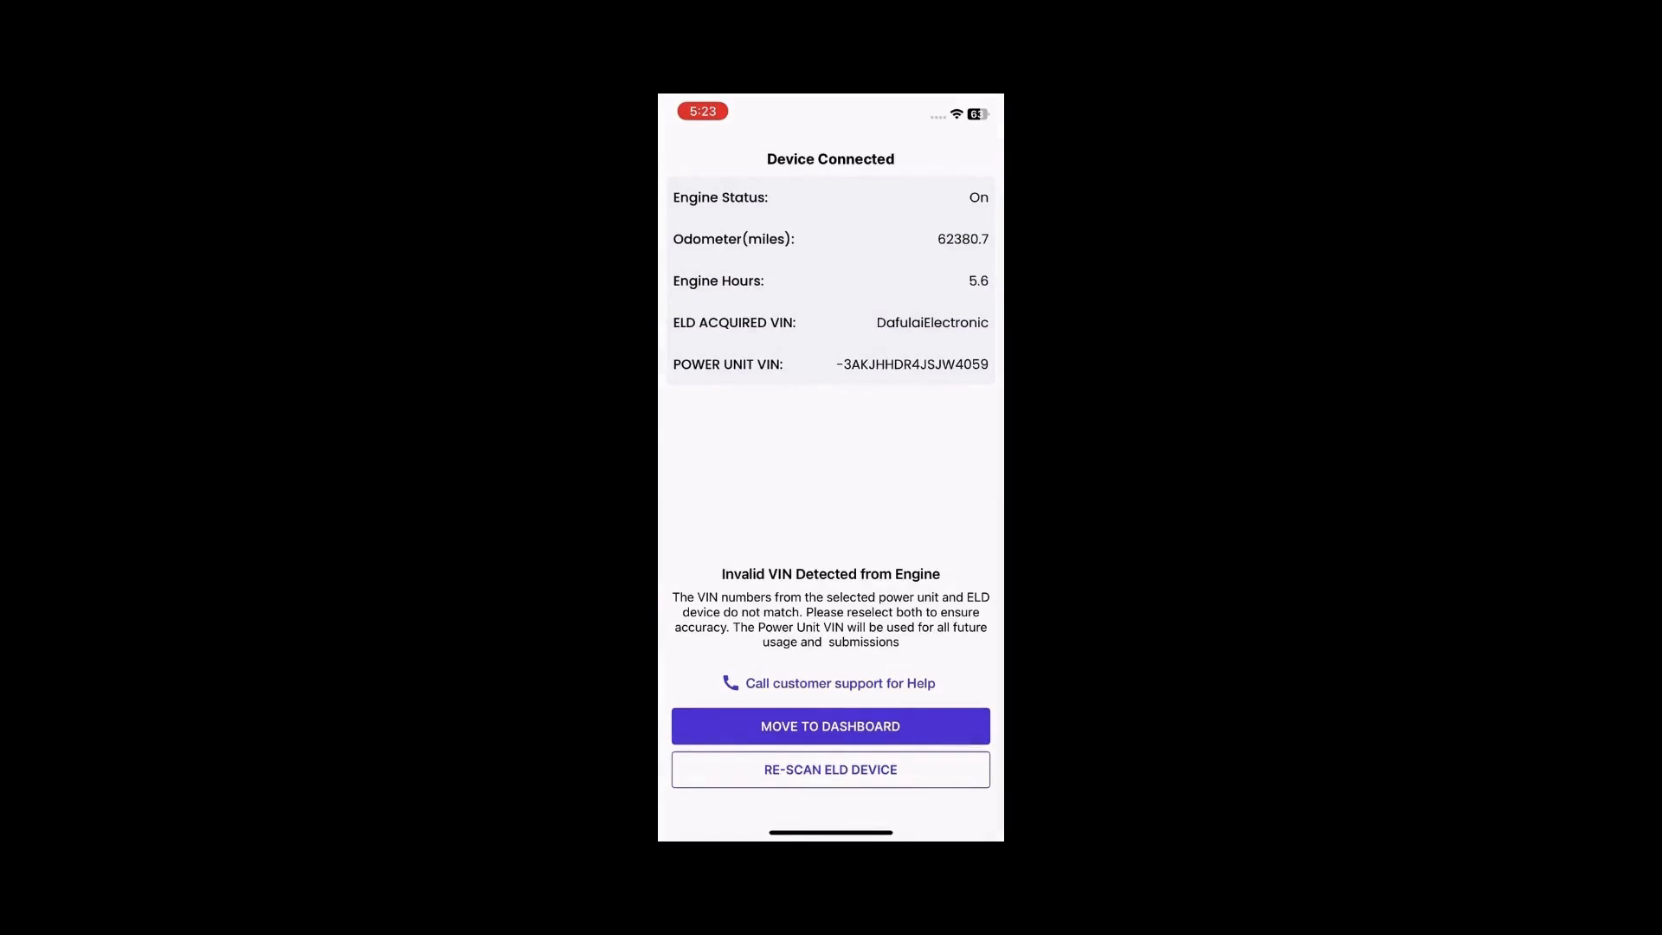
left_click(829, 726)
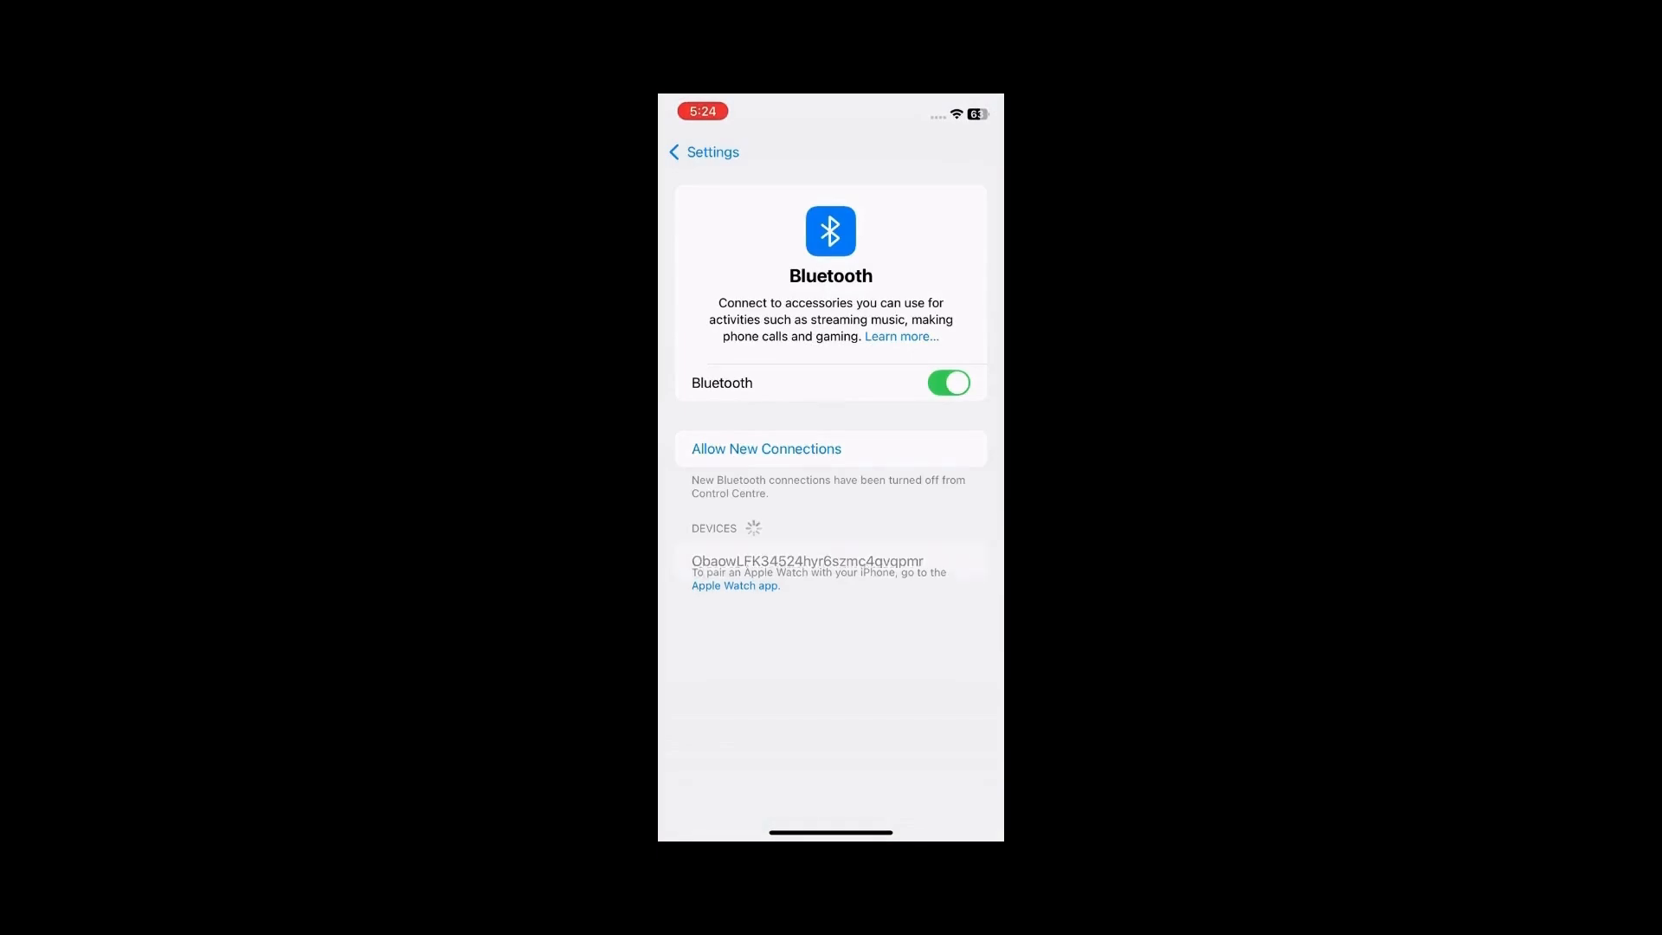
- Check in iOS Settings that Bluetooth is switched on, then return to the connected-device screen
left_click(765, 448)
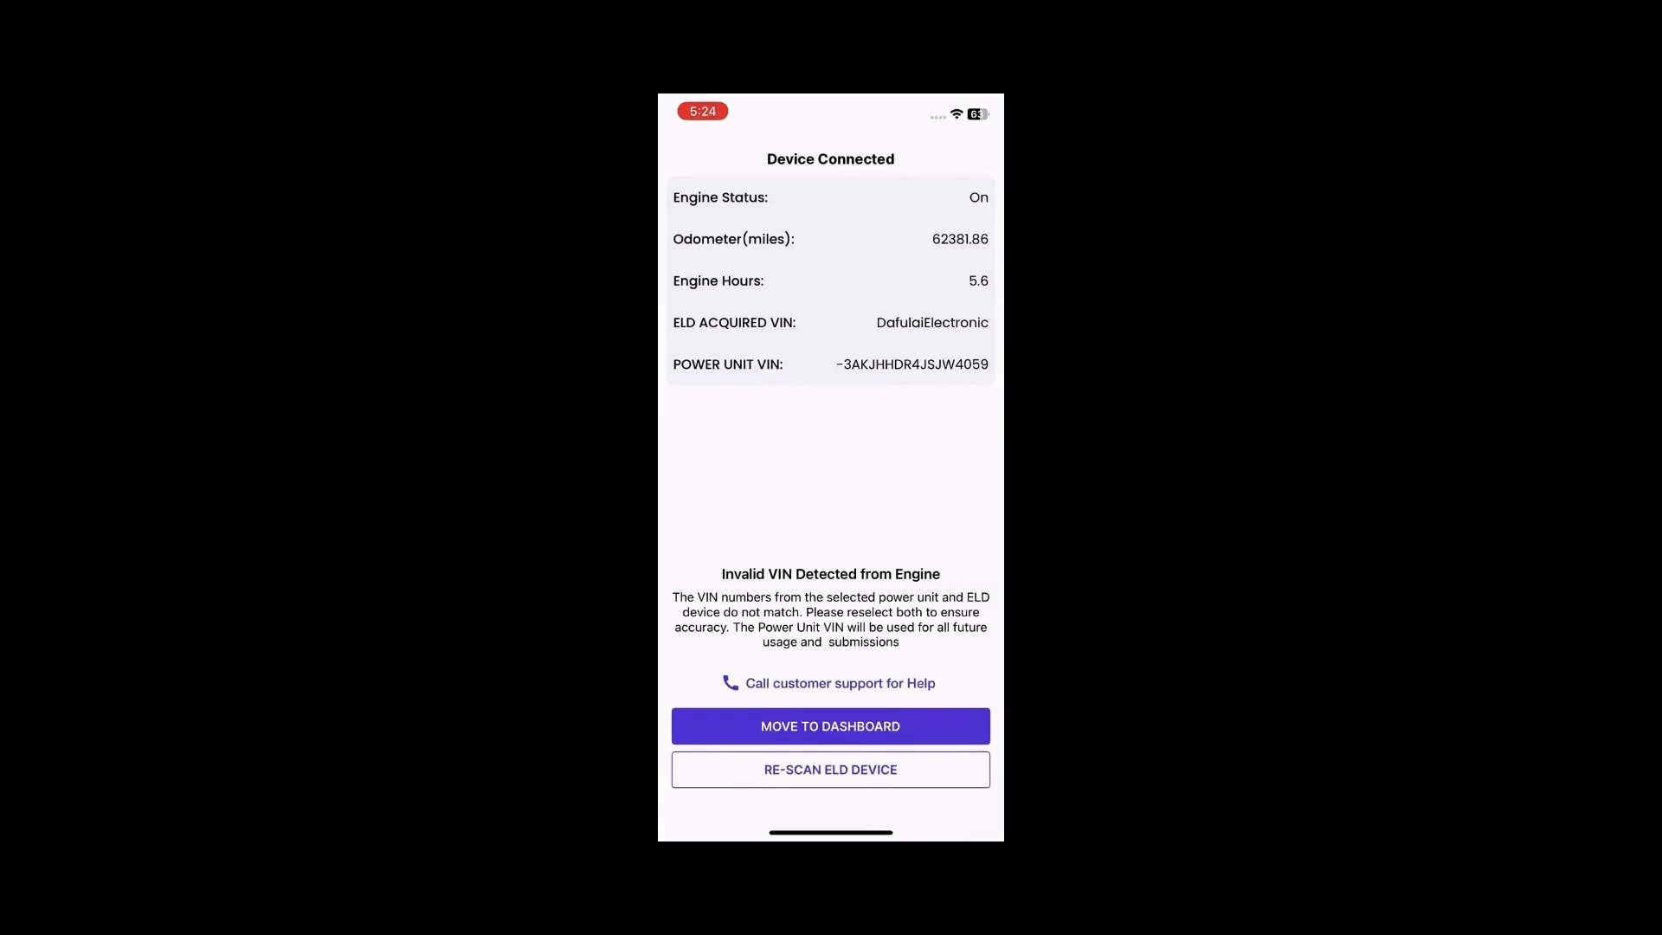
- Re-scan for the ELD device, returning to the ECM linked devices screen
left_click(829, 725)
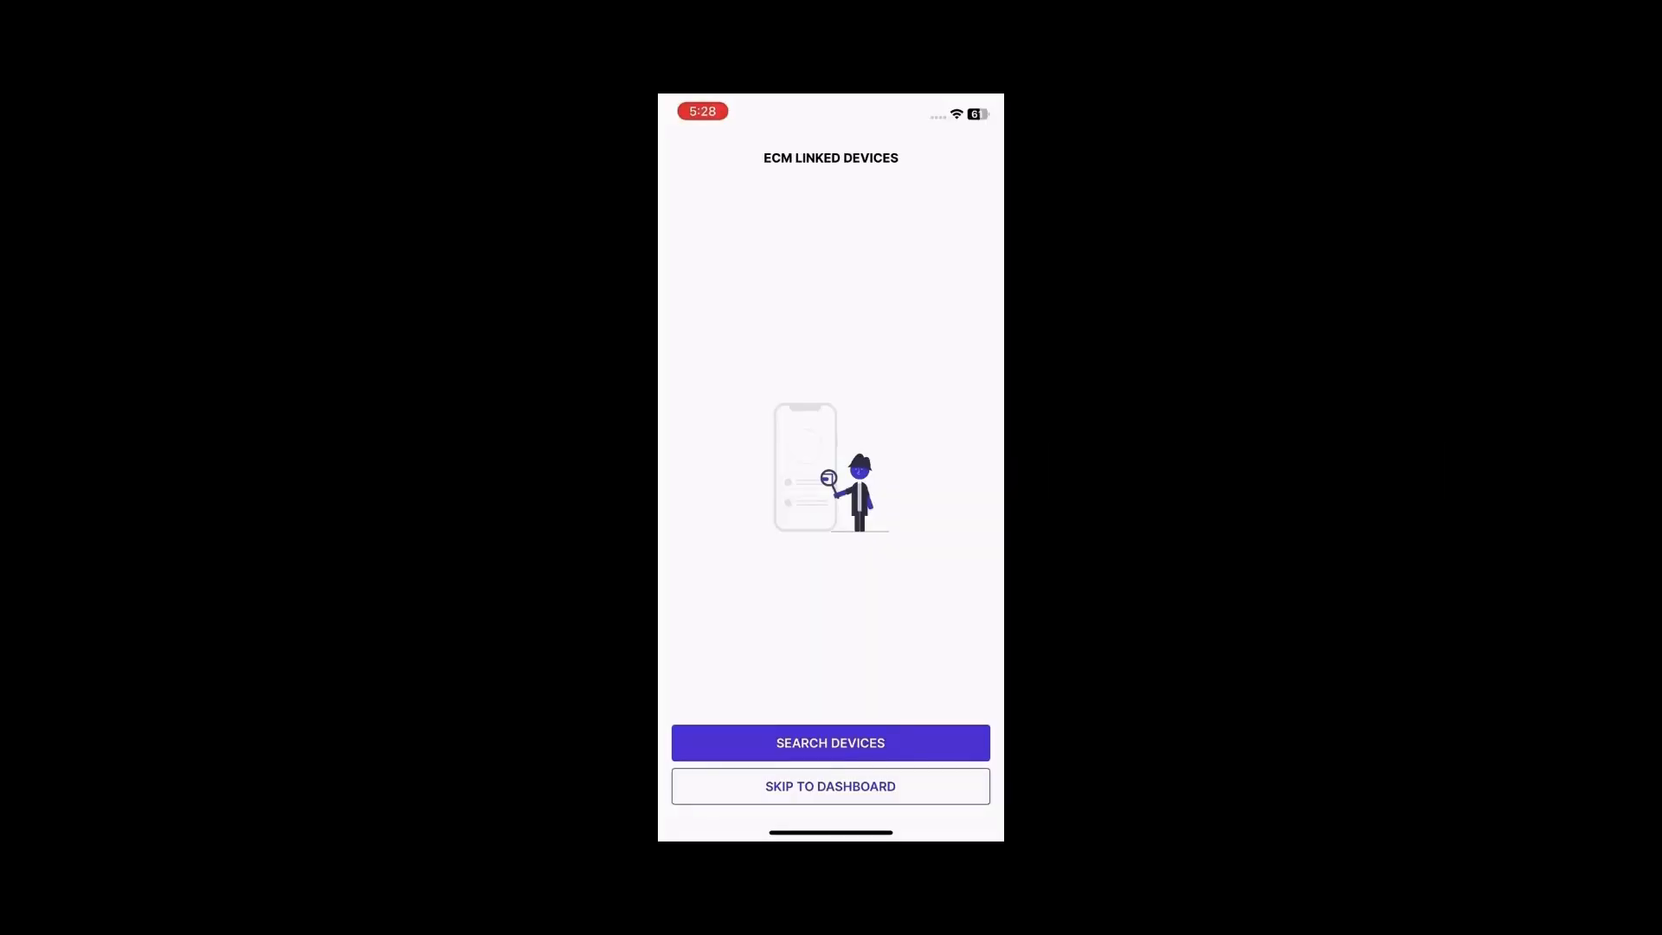
- Start a device search and follow the Bluetooth permission alert into the phone's app settings
left_click(829, 743)
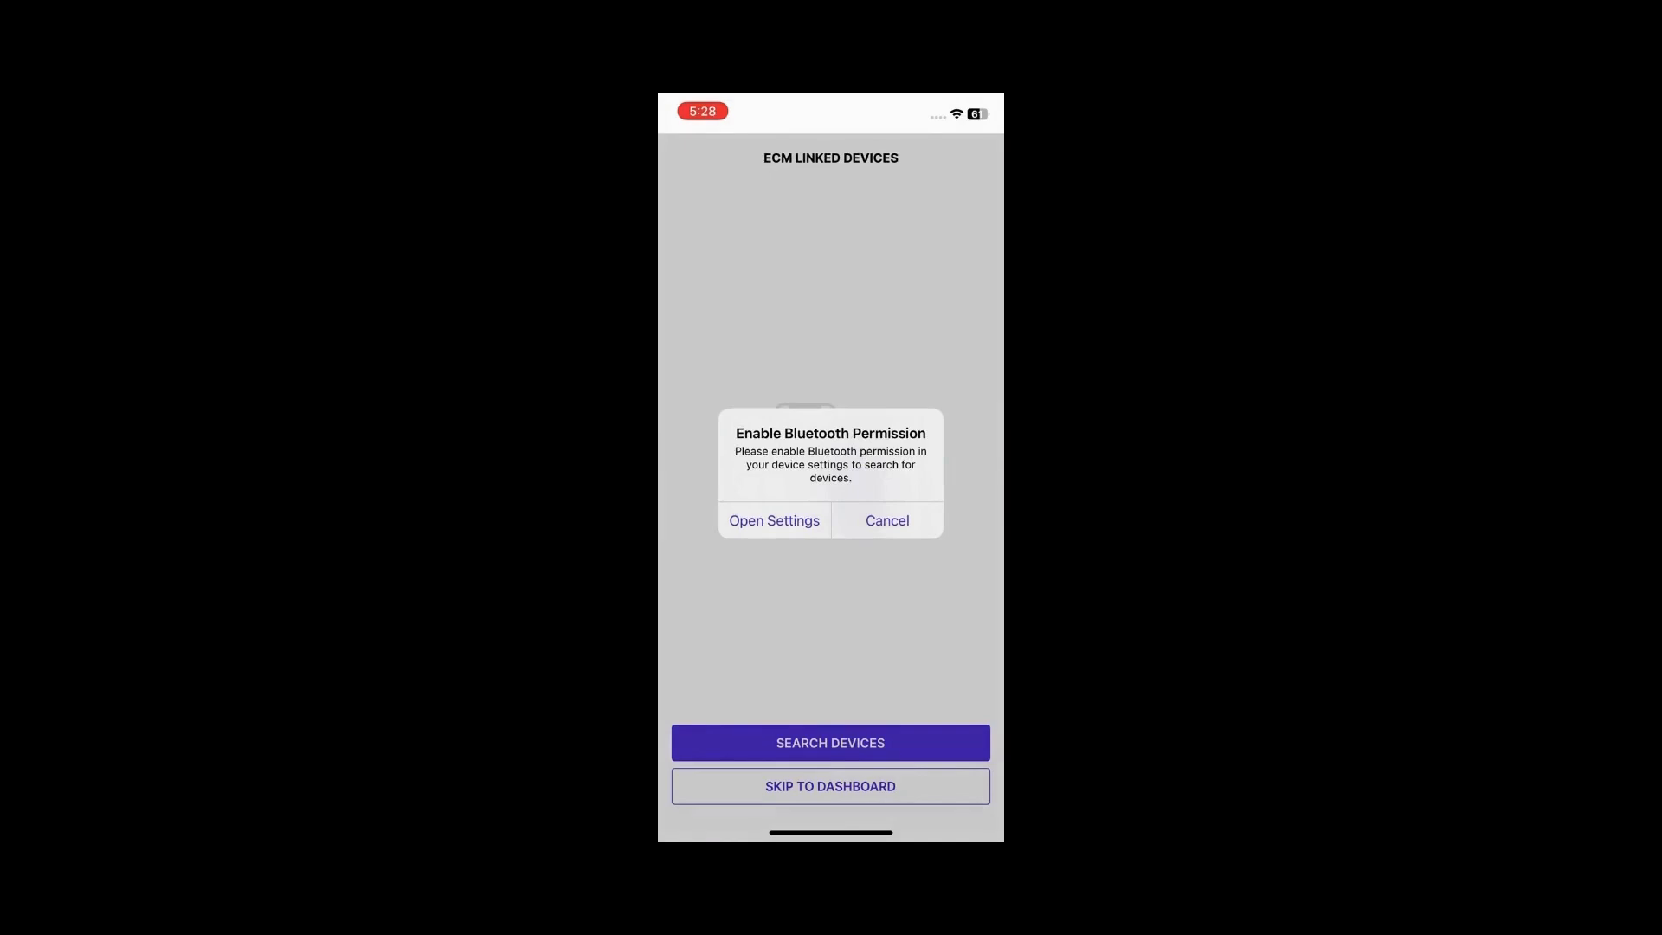
left_click(772, 521)
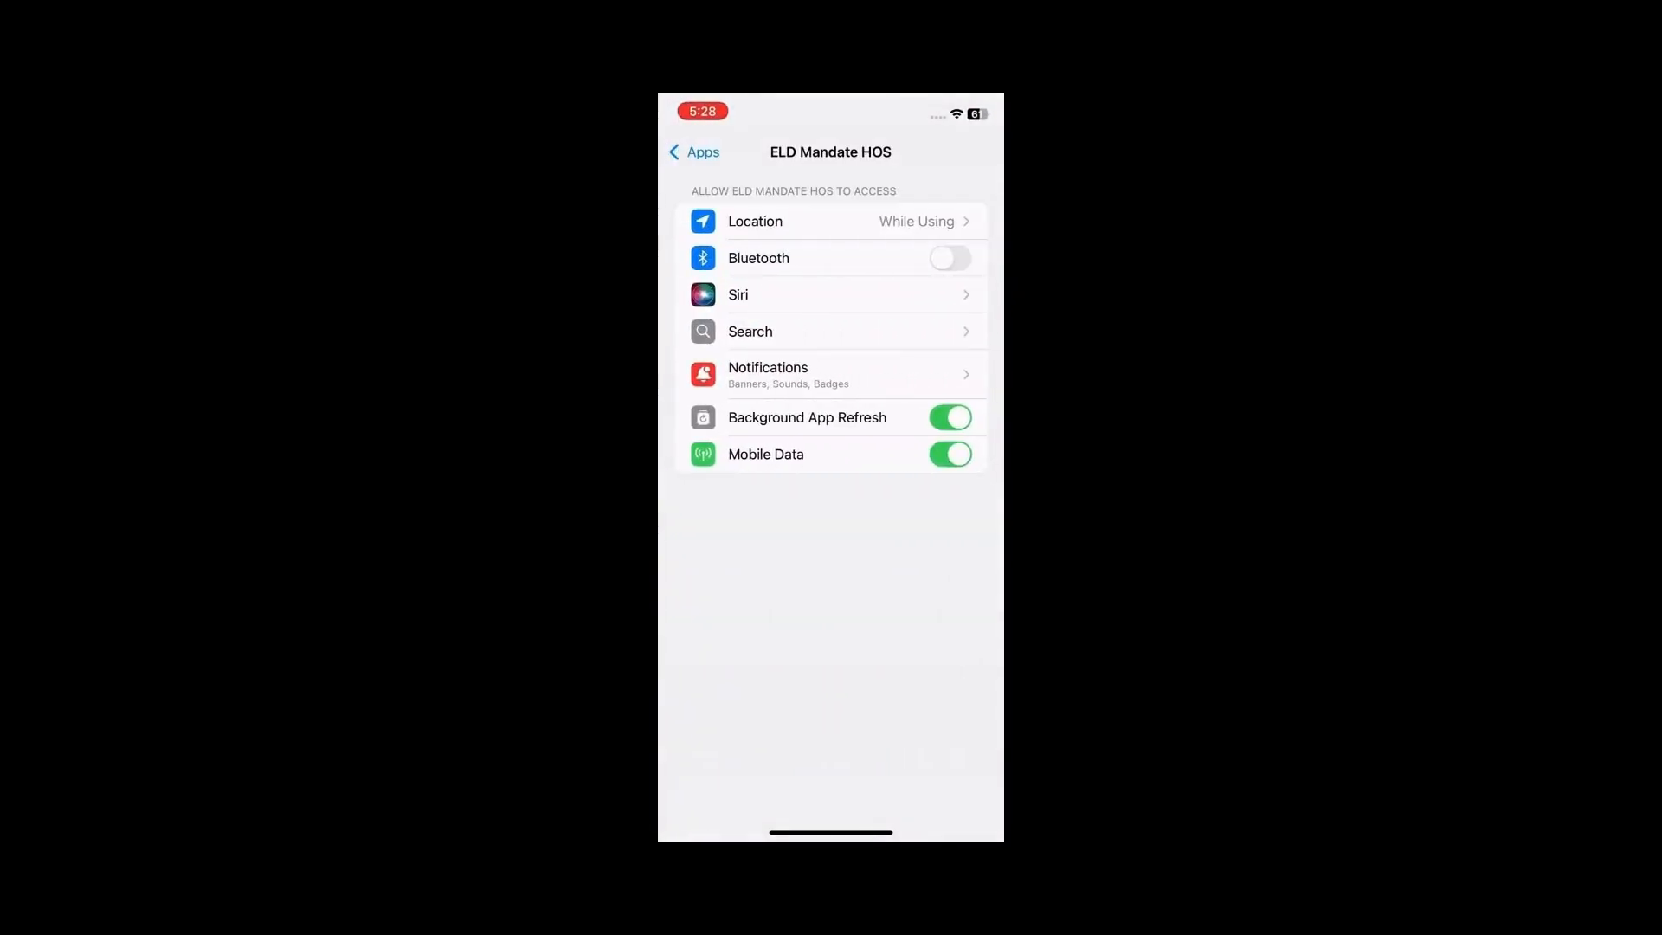
- Switch on Bluetooth access for ELD Mandate HOS in iOS Settings
left_click(948, 258)
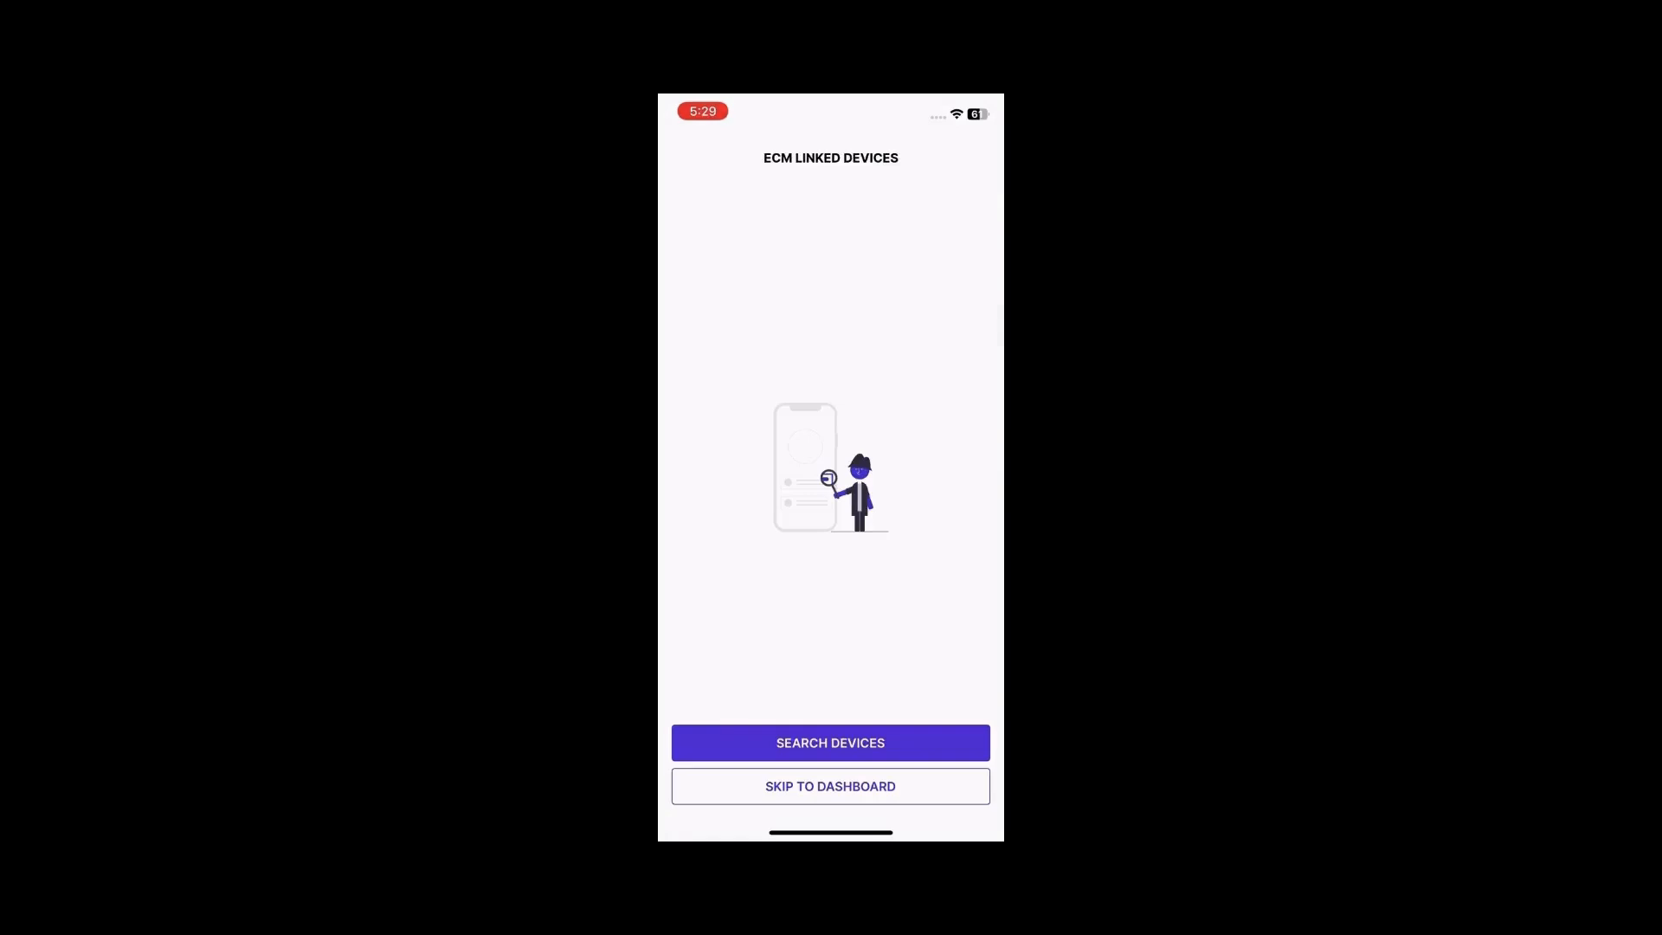
- Search again, connect to a found PT30 device, and move to the dashboard showing Power unit Connected
left_click(829, 743)
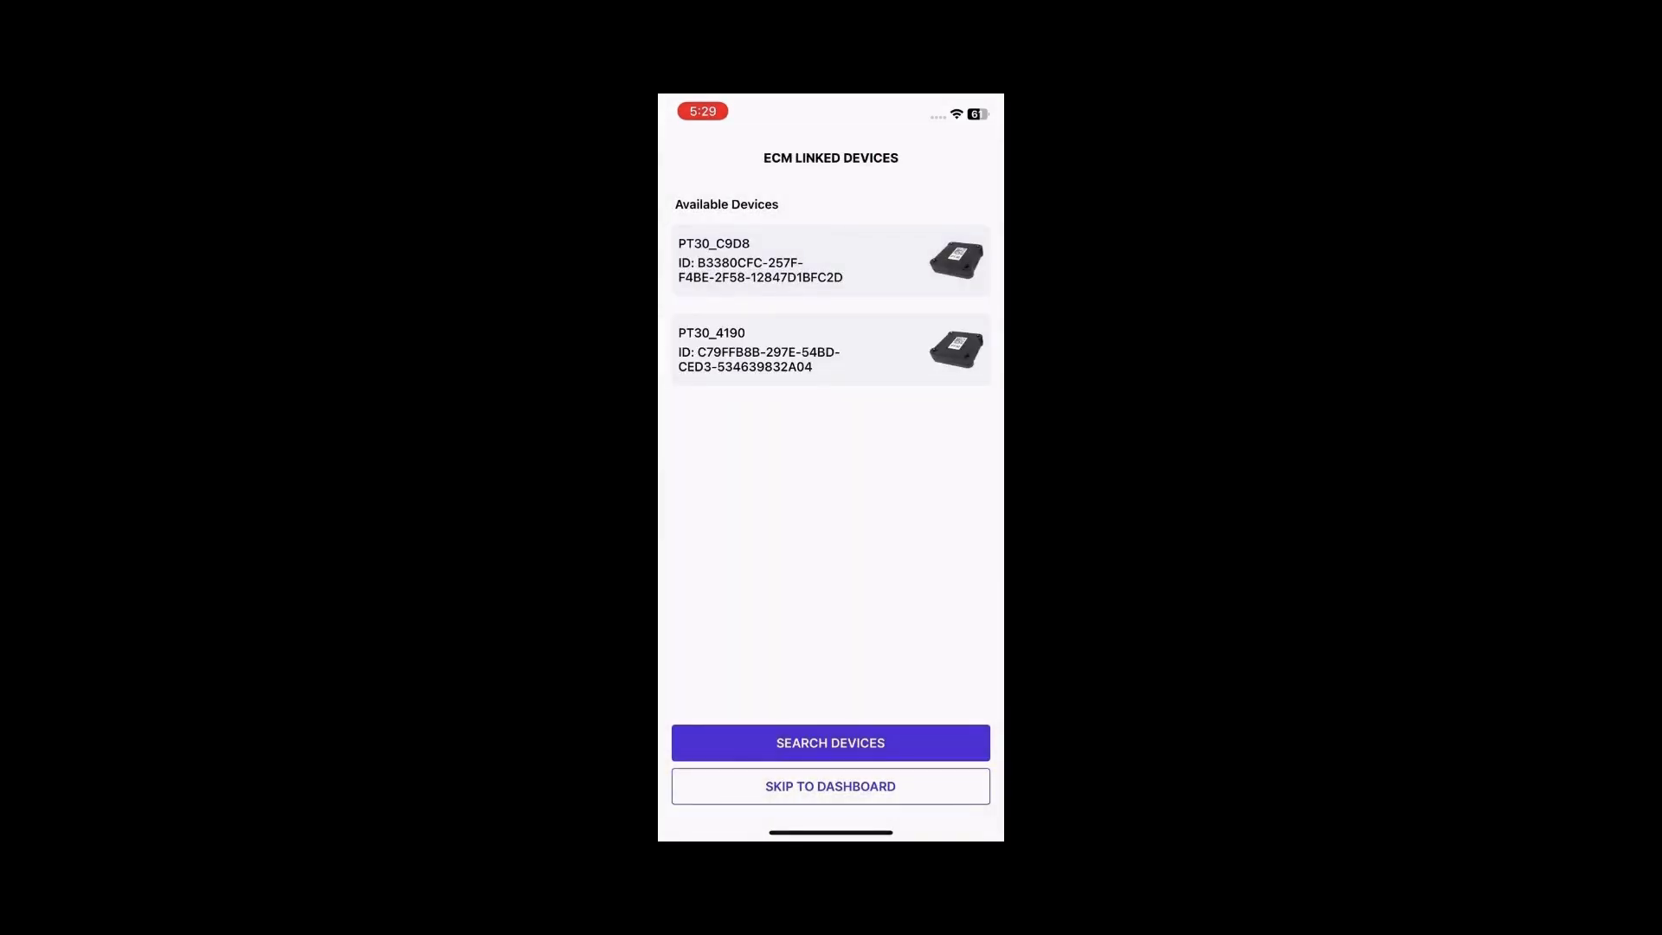
left_click(829, 262)
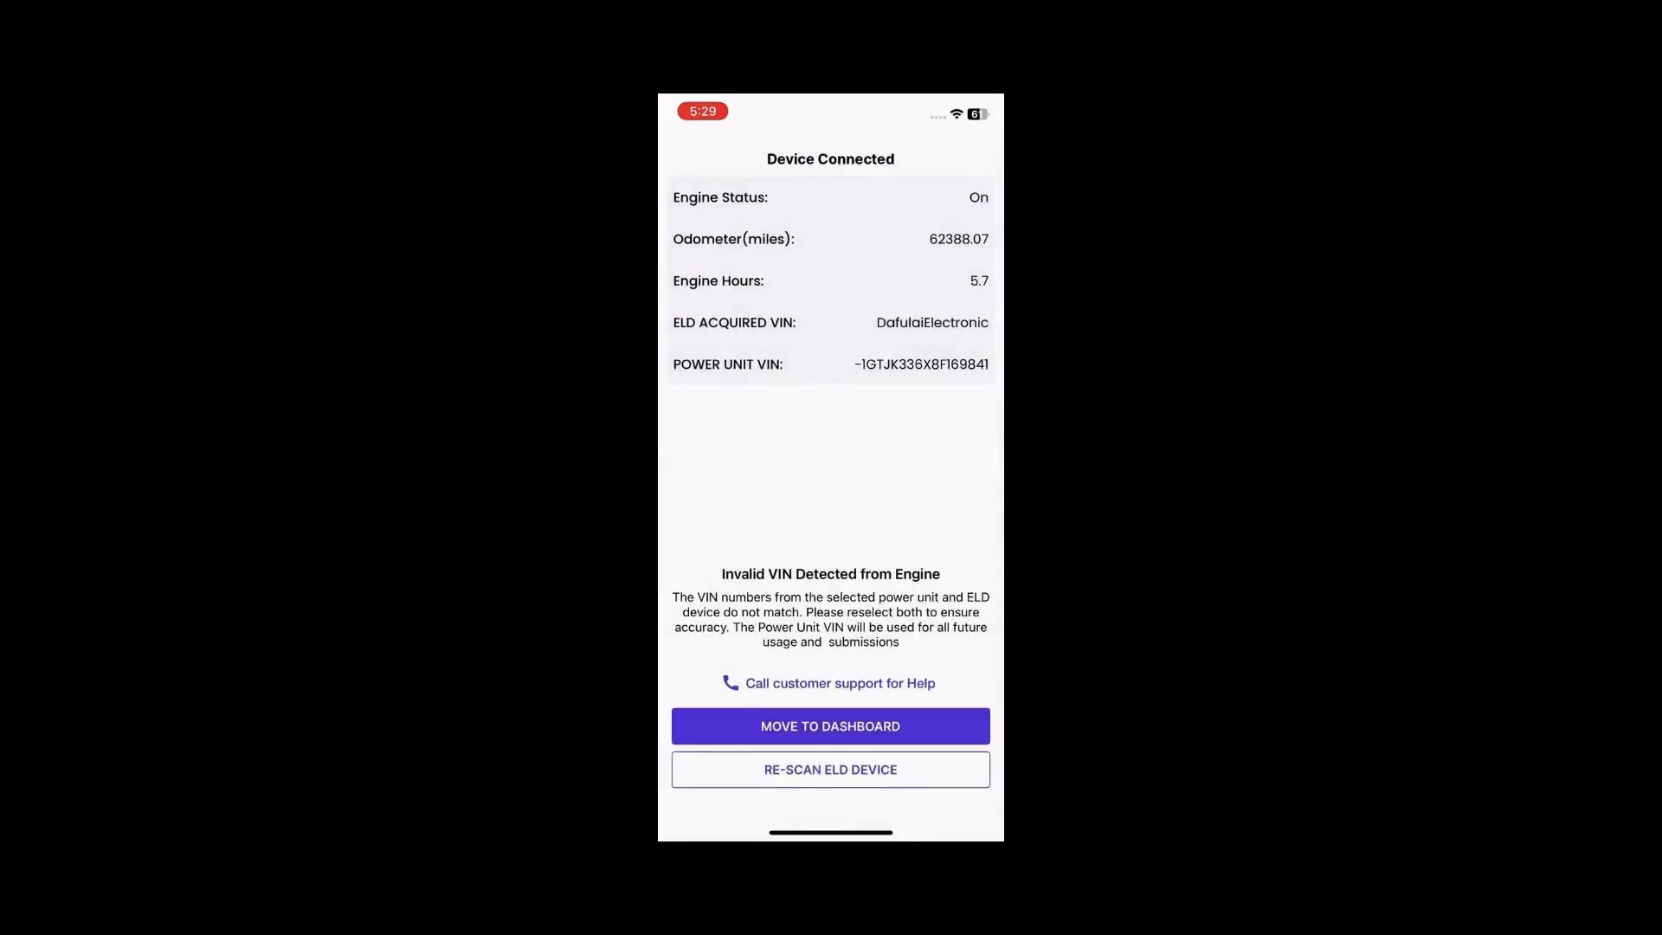
left_click(829, 726)
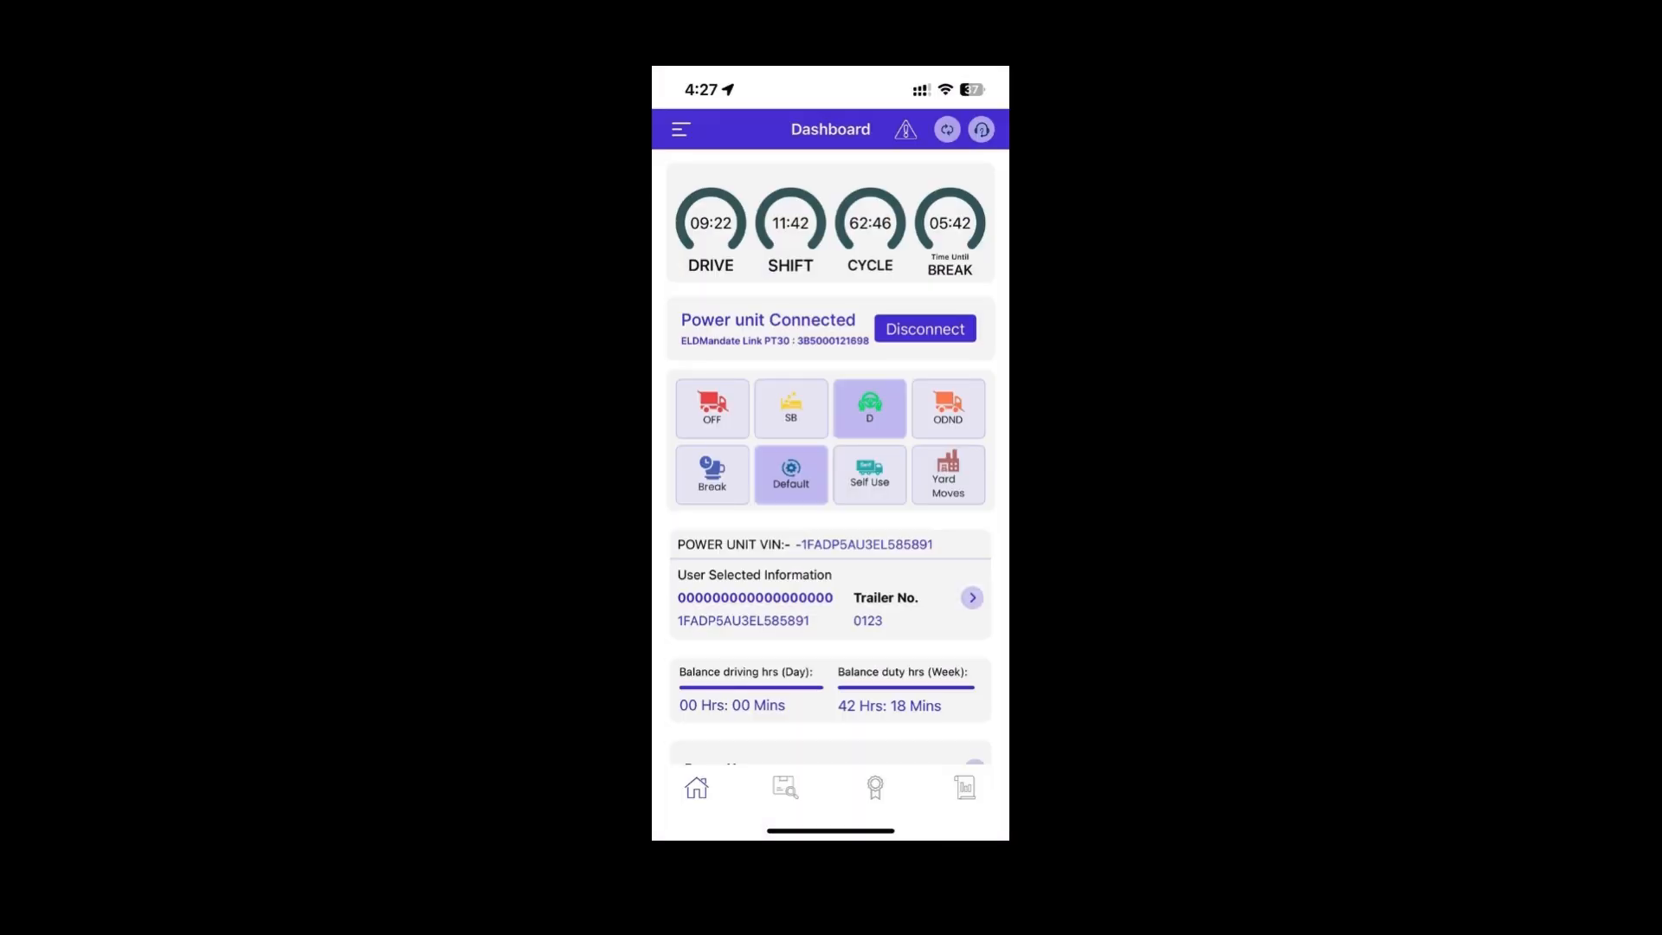